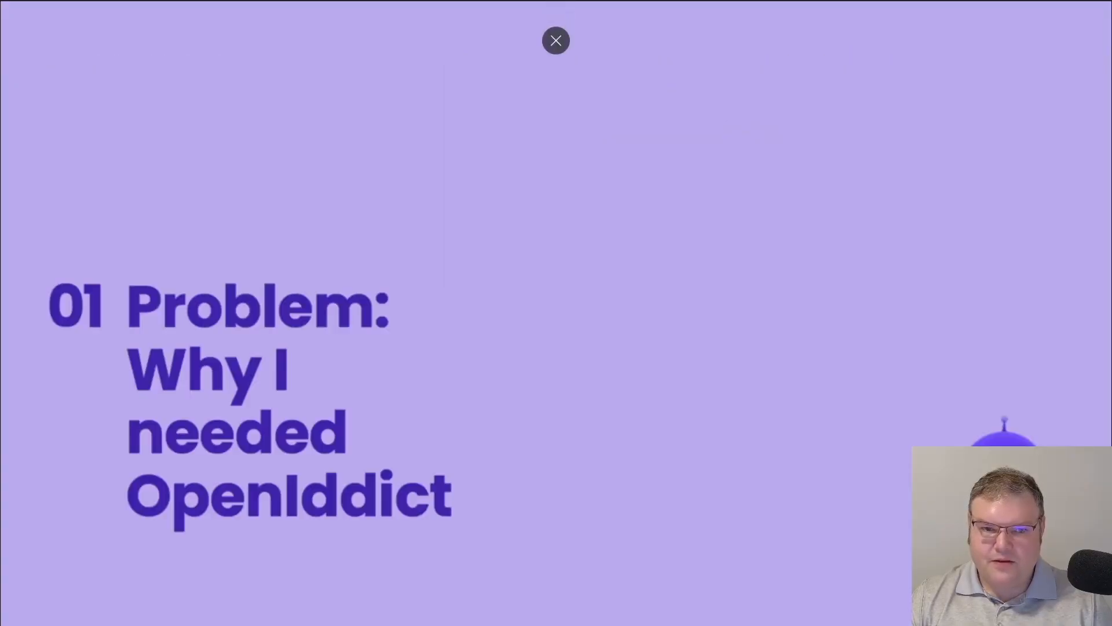
Read down through the currently open Velusia.Server source file to its end.
click(555, 40)
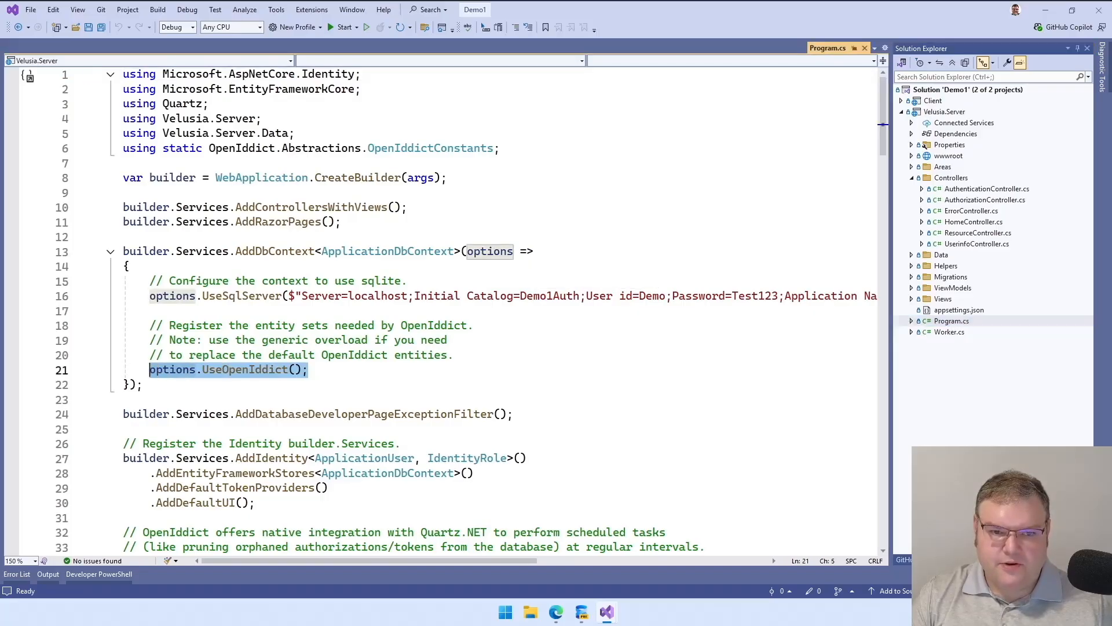
scroll(down, 3)
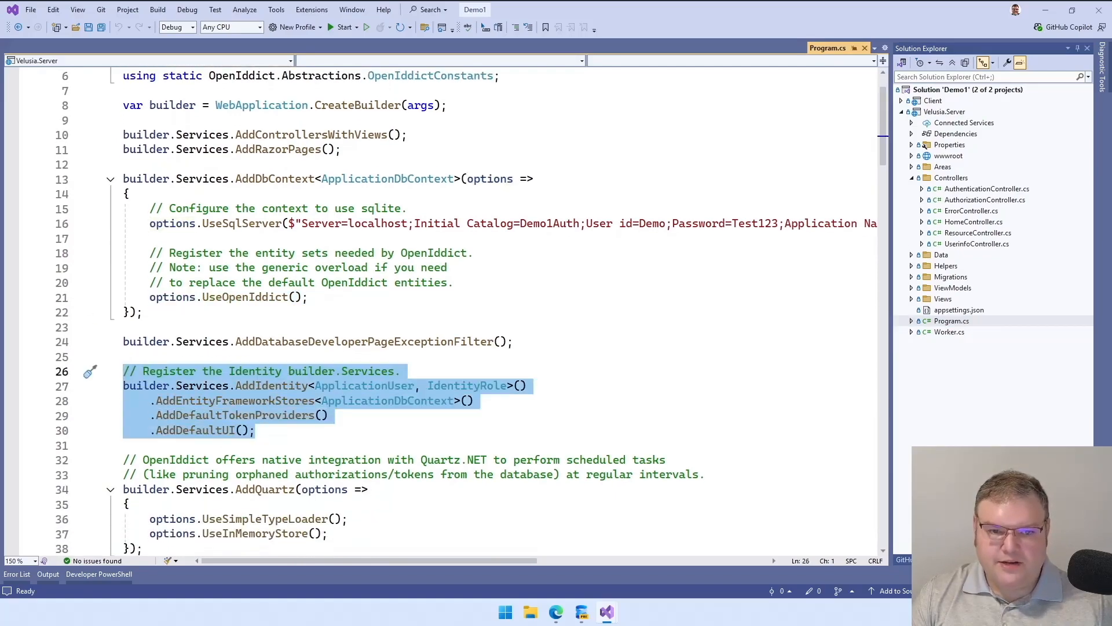
scroll(down, 3)
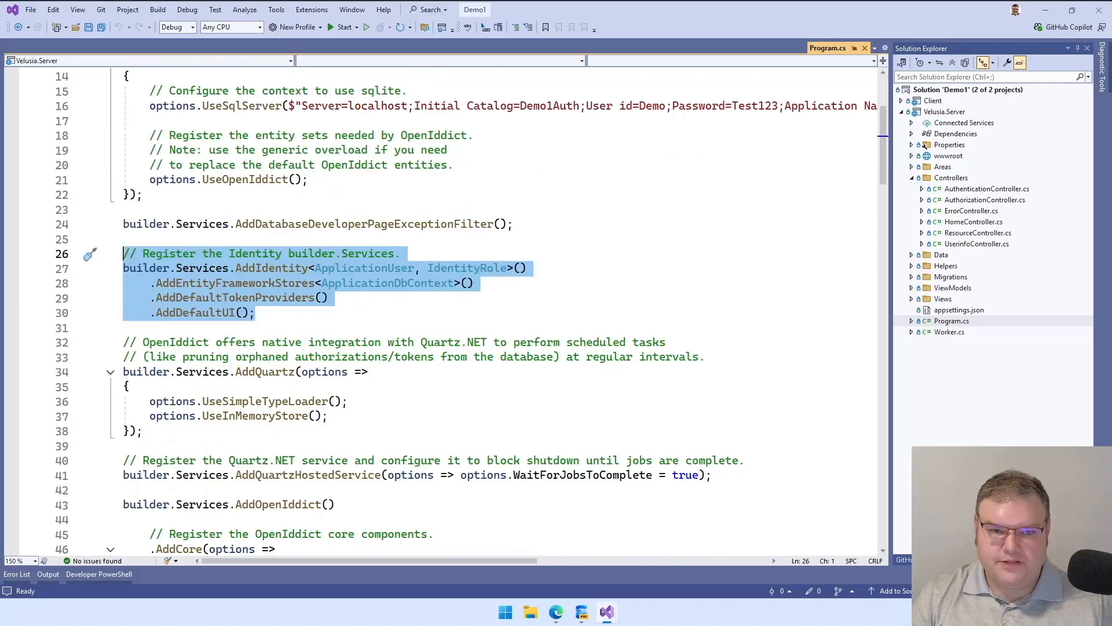
scroll(down, 3)
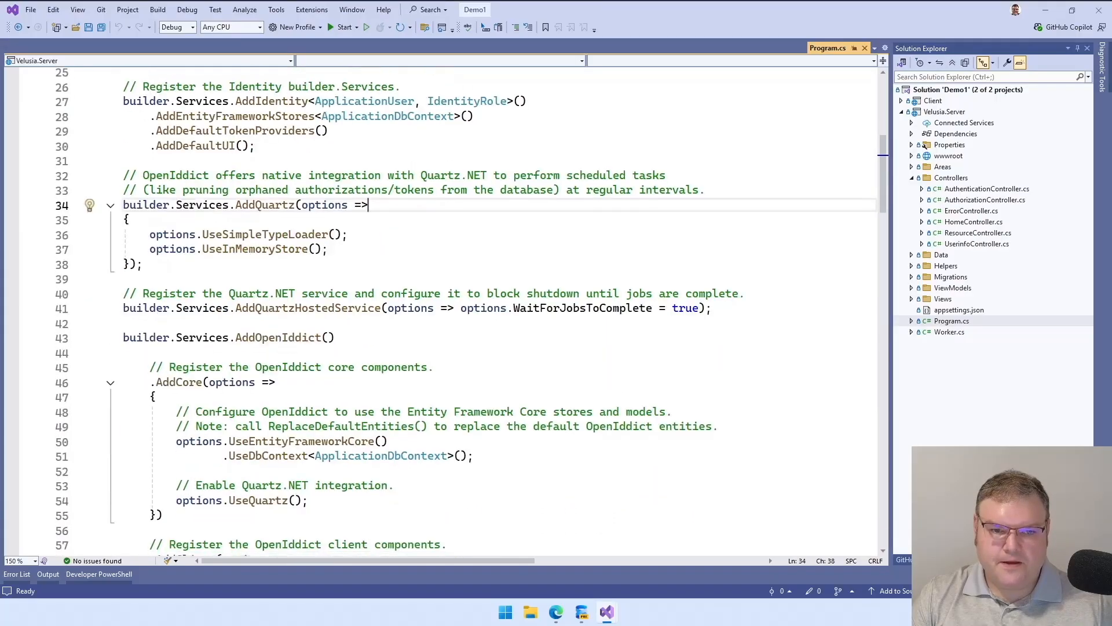
scroll(down, 3)
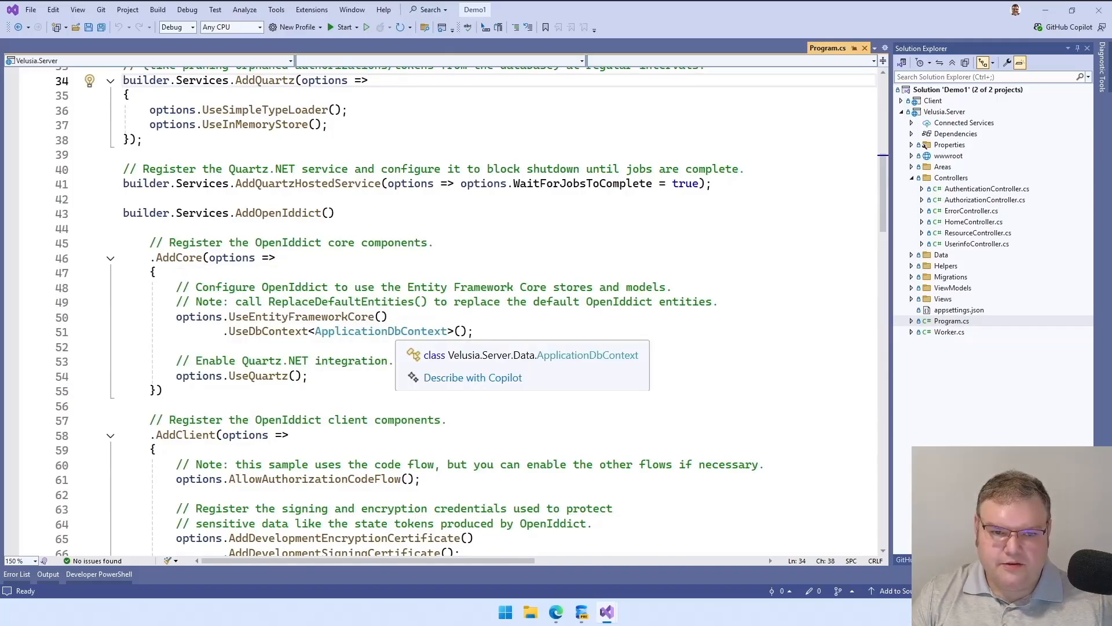
scroll(down, 3)
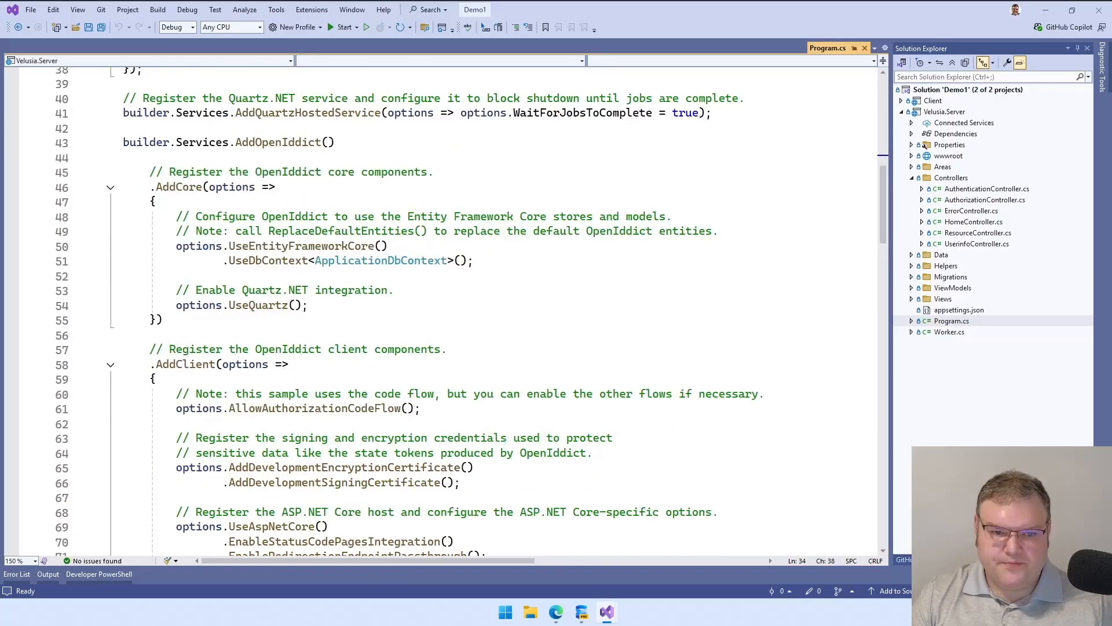
scroll(down, 3)
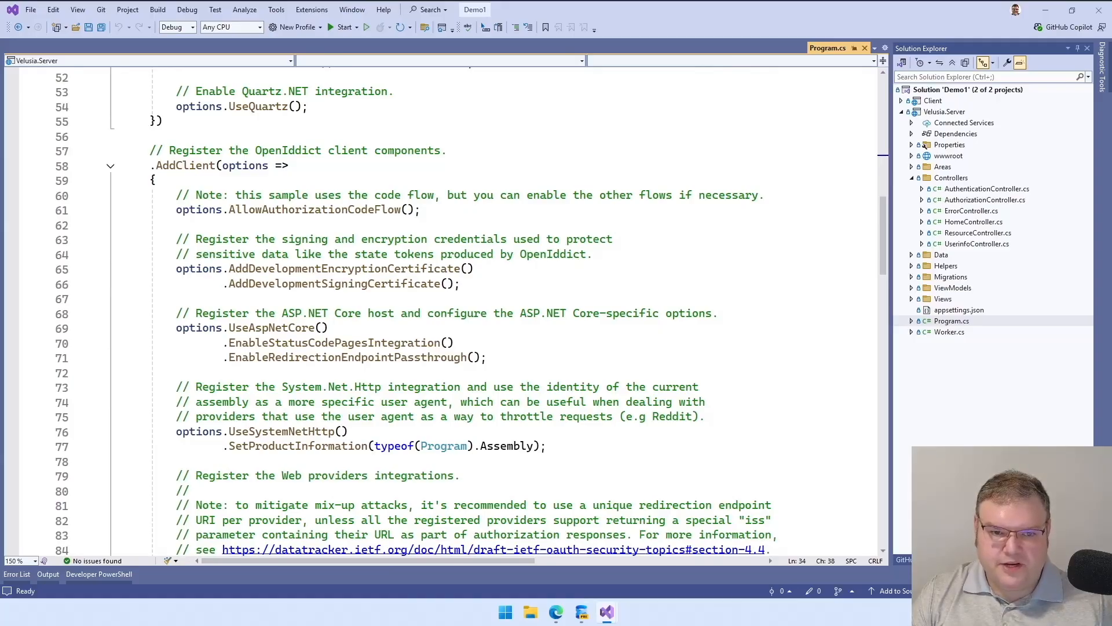
scroll(down, 3)
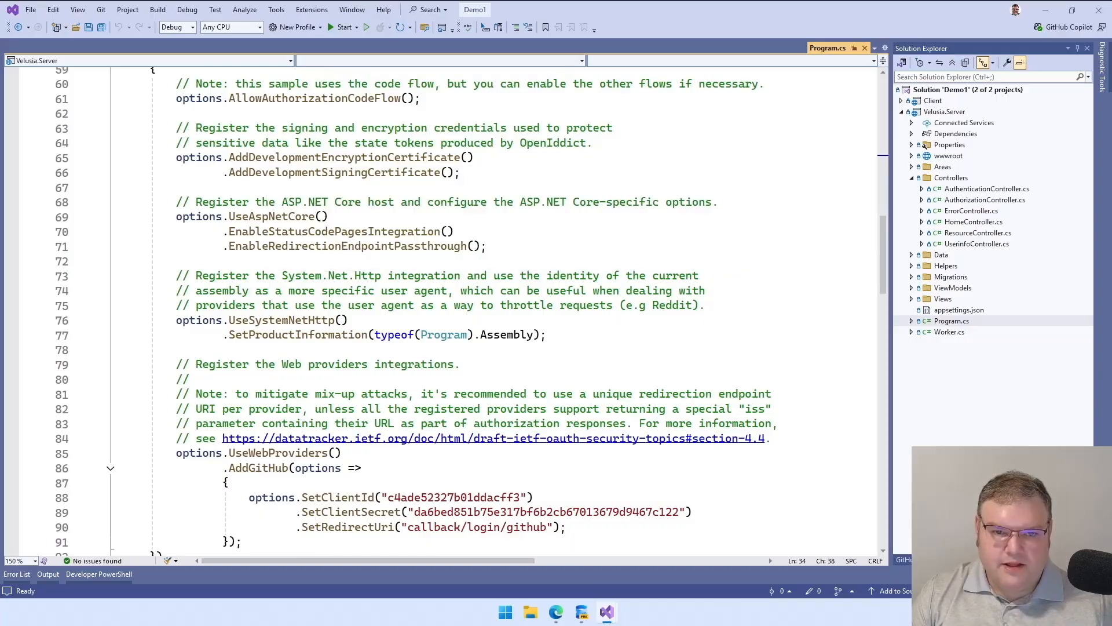
scroll(down, 3)
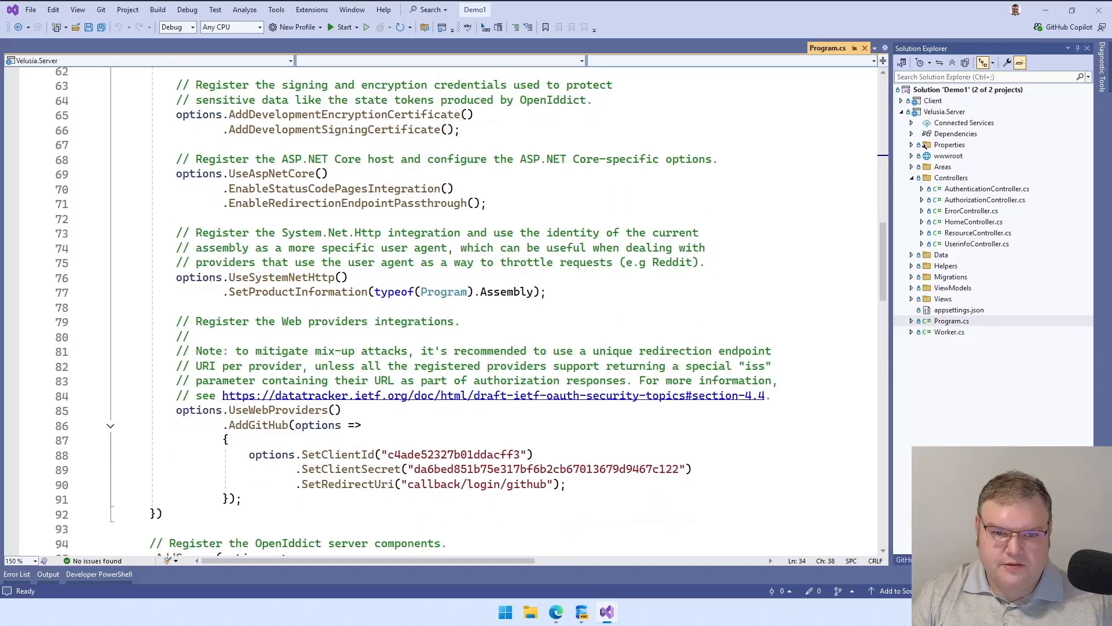
scroll(down, 3)
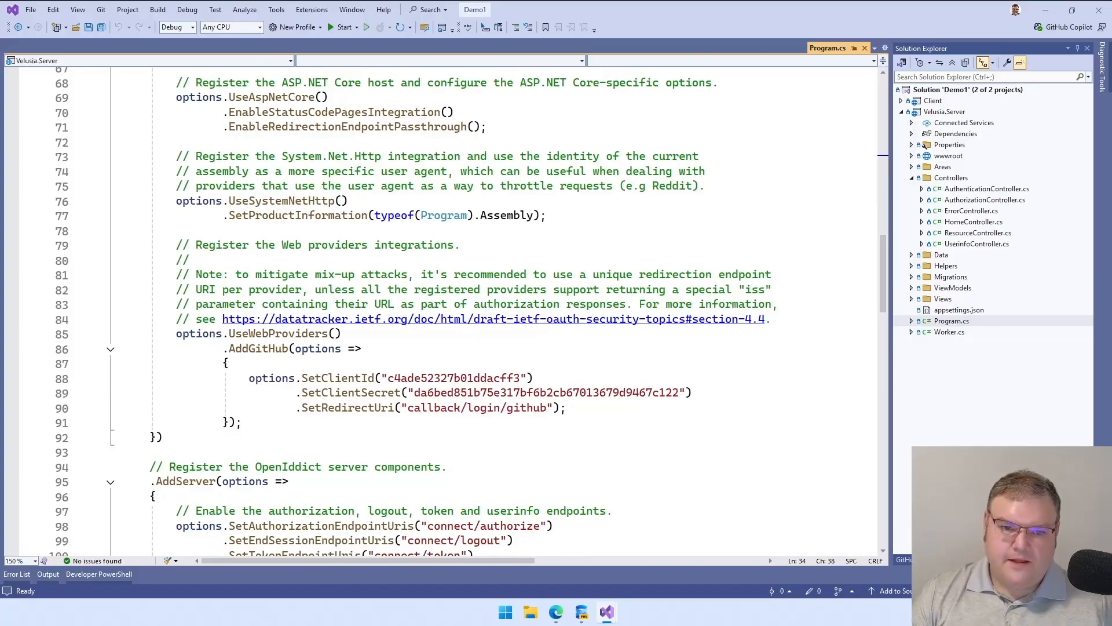
scroll(down, 3)
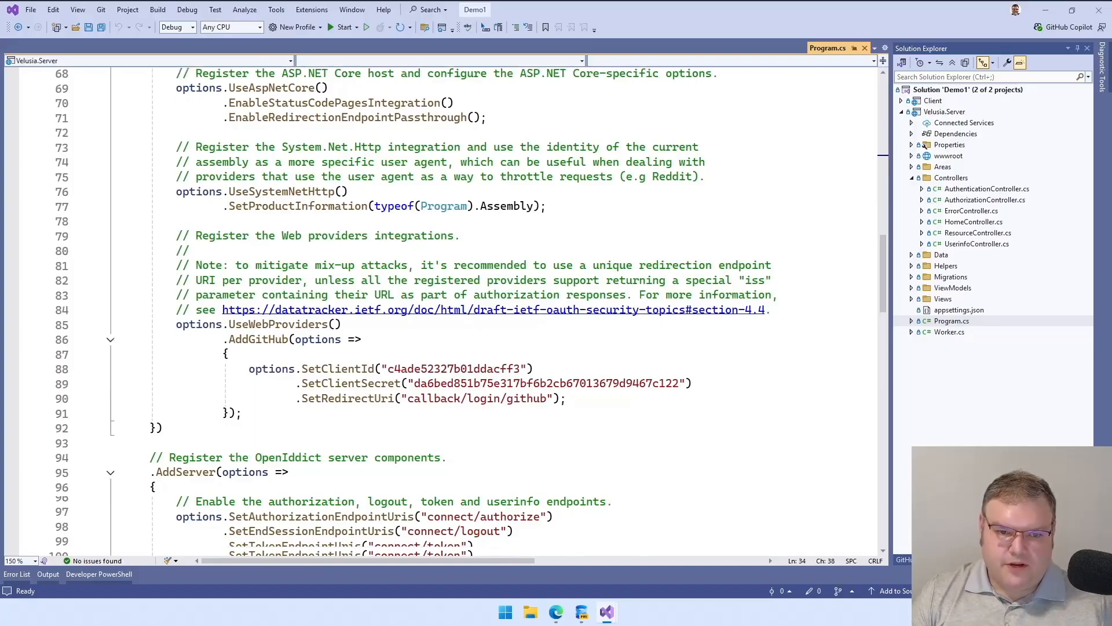
scroll(down, 3)
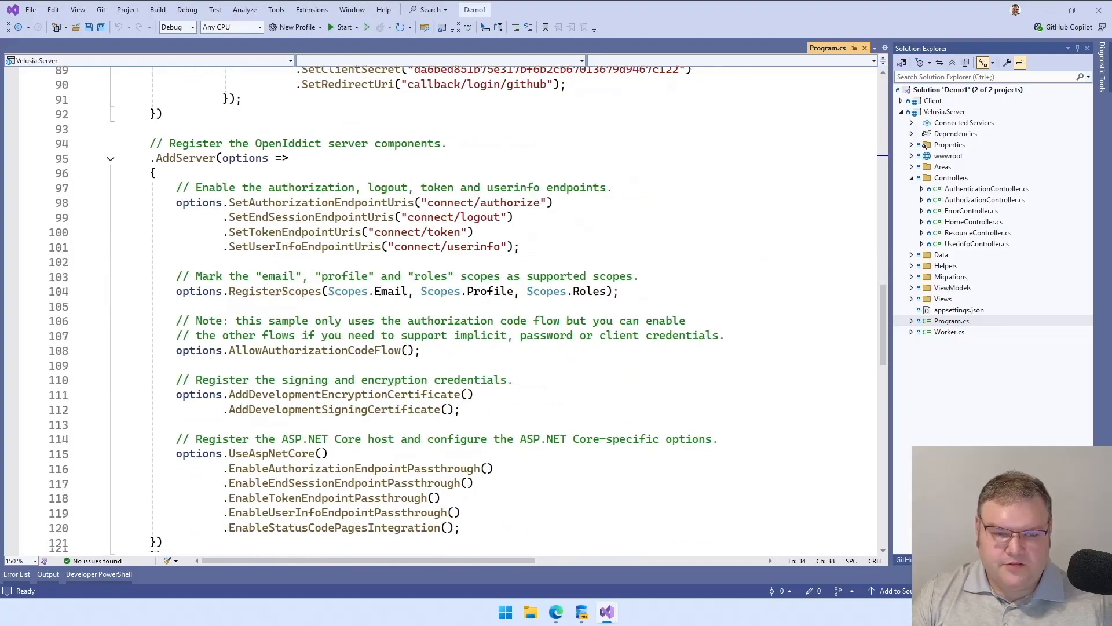
scroll(down, 3)
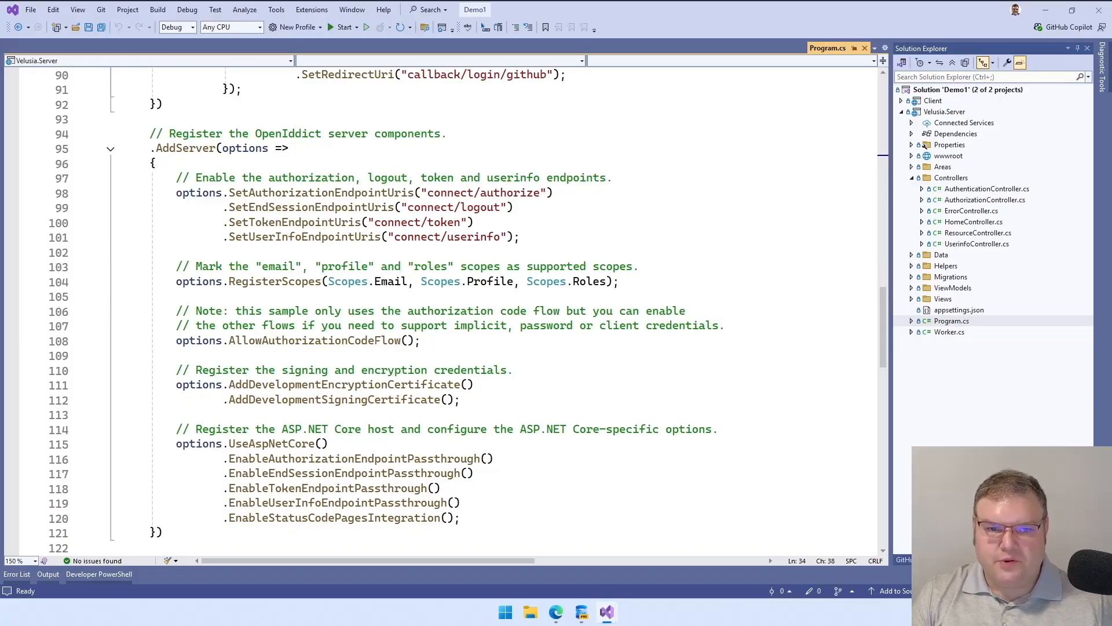
scroll(down, 3)
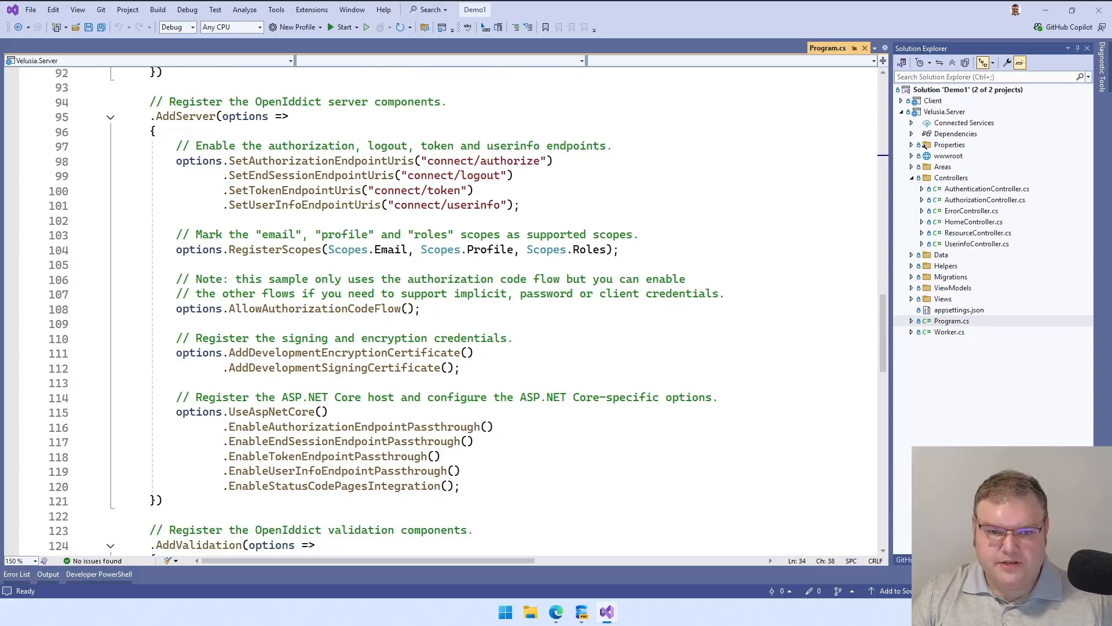
scroll(down, 3)
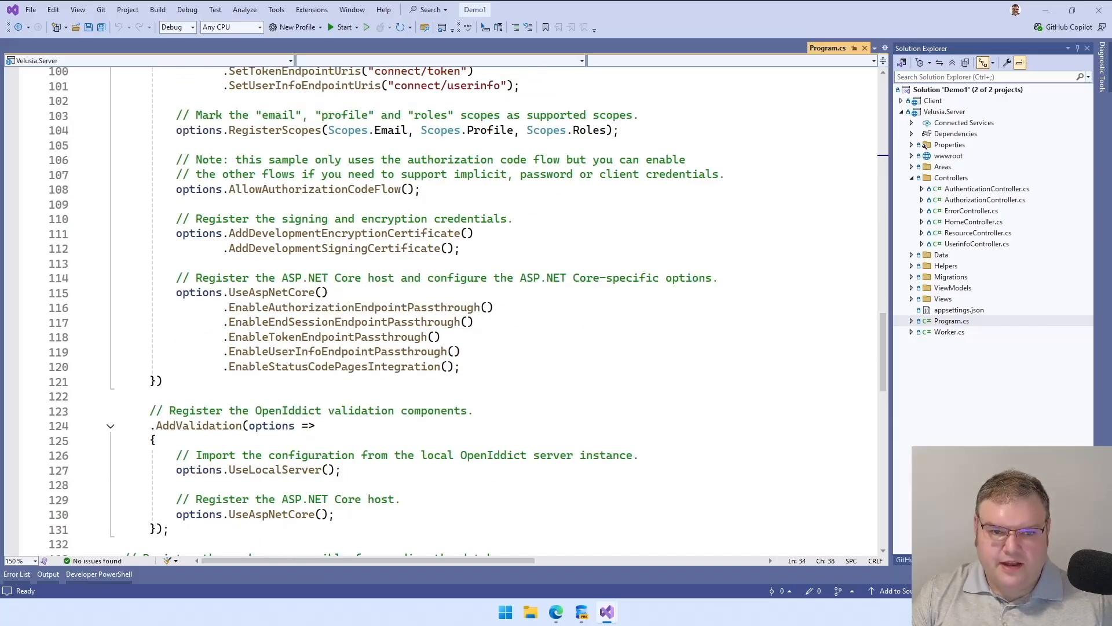
scroll(down, 3)
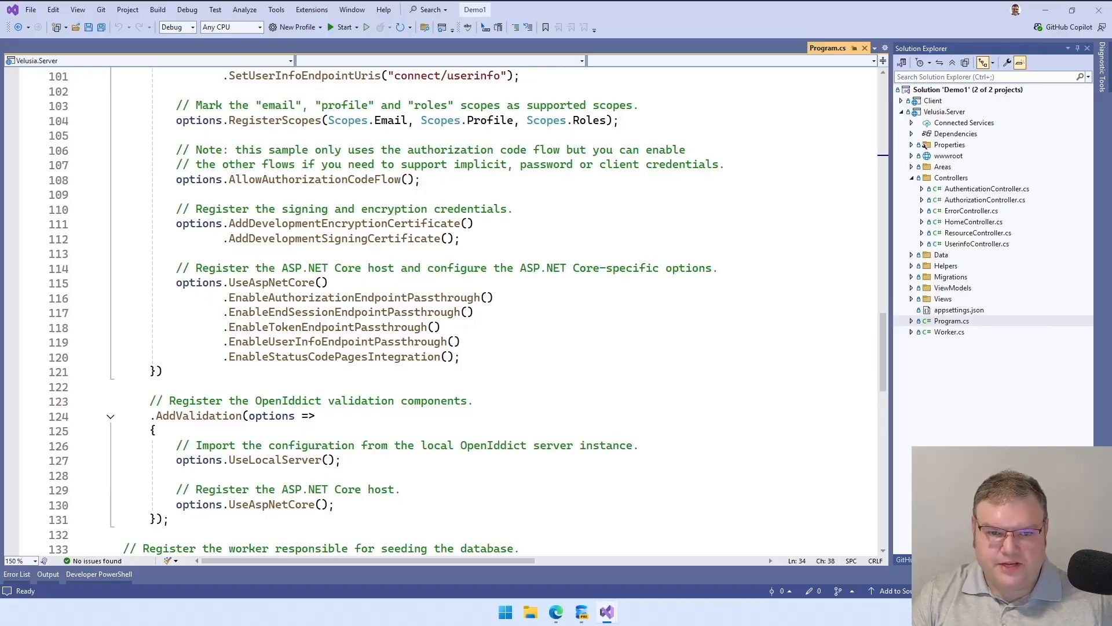
scroll(down, 3)
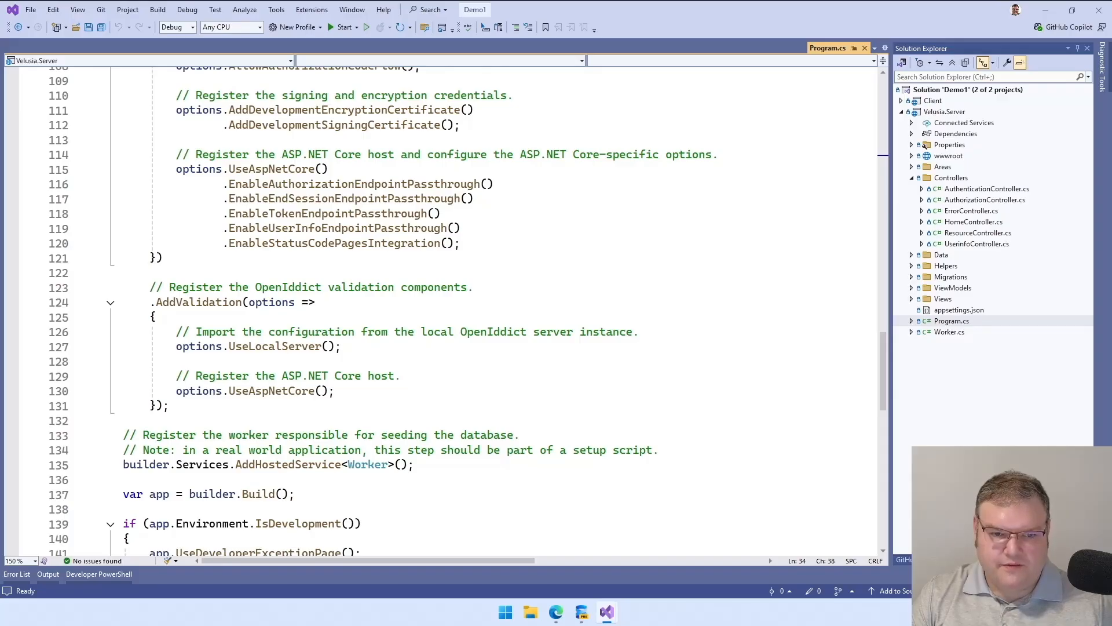
scroll(down, 3)
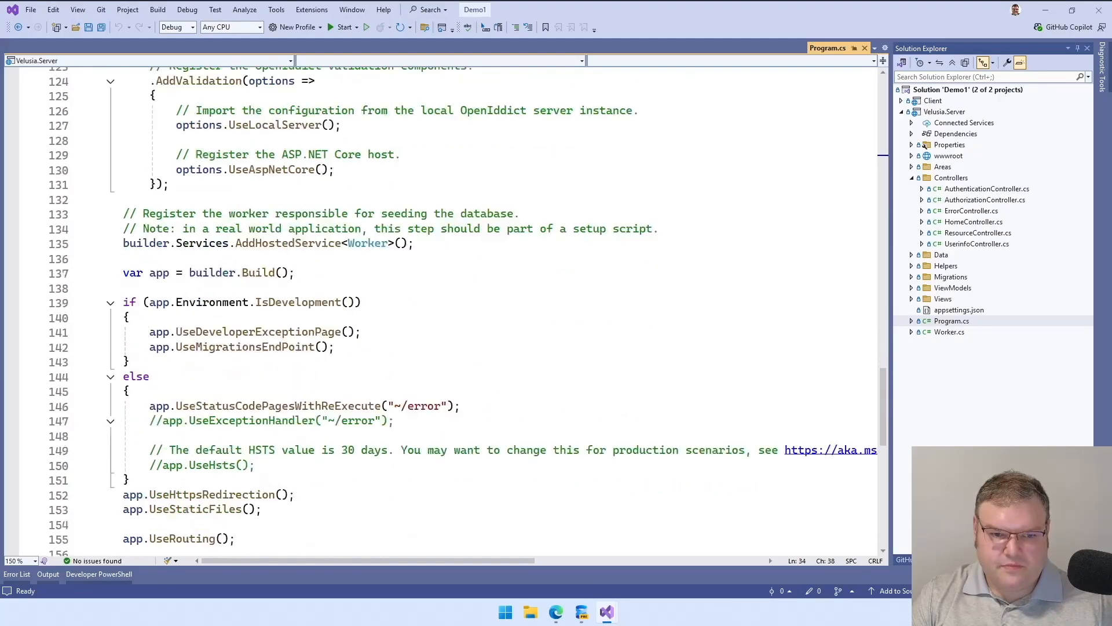
scroll(down, 3)
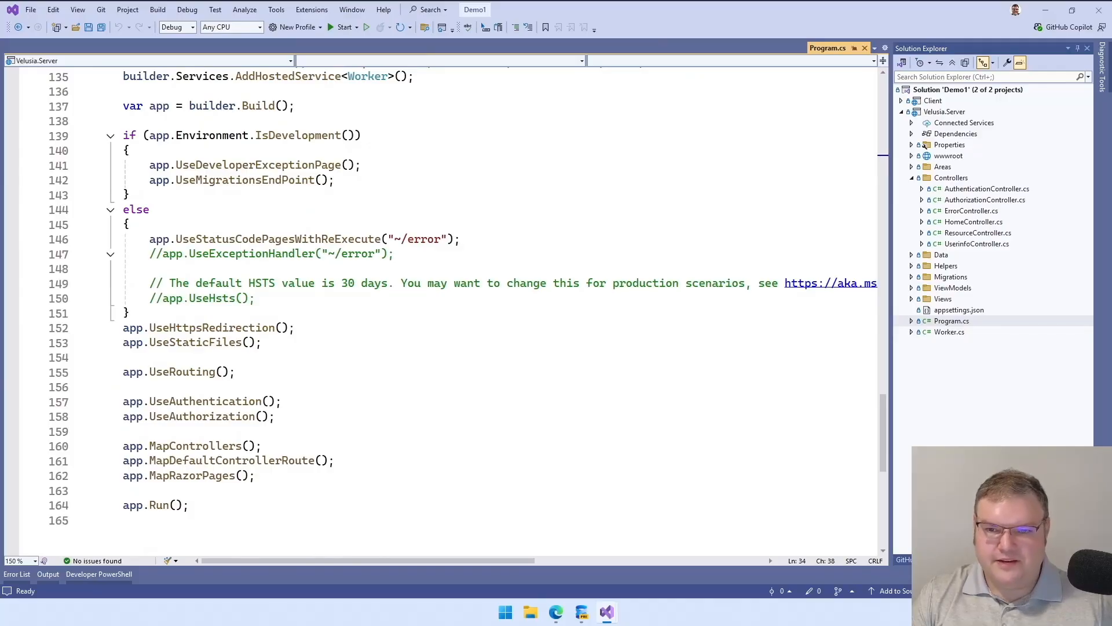
Open AuthenticationController.cs and read LogInCallback down to the authentication properties setup.
click(986, 187)
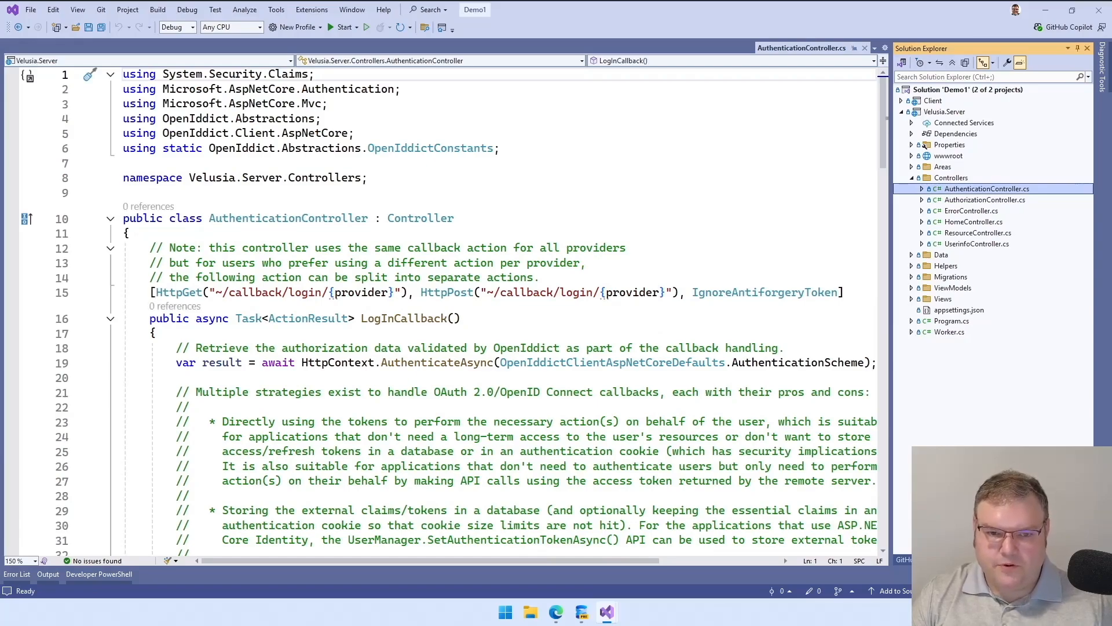
scroll(down, 3)
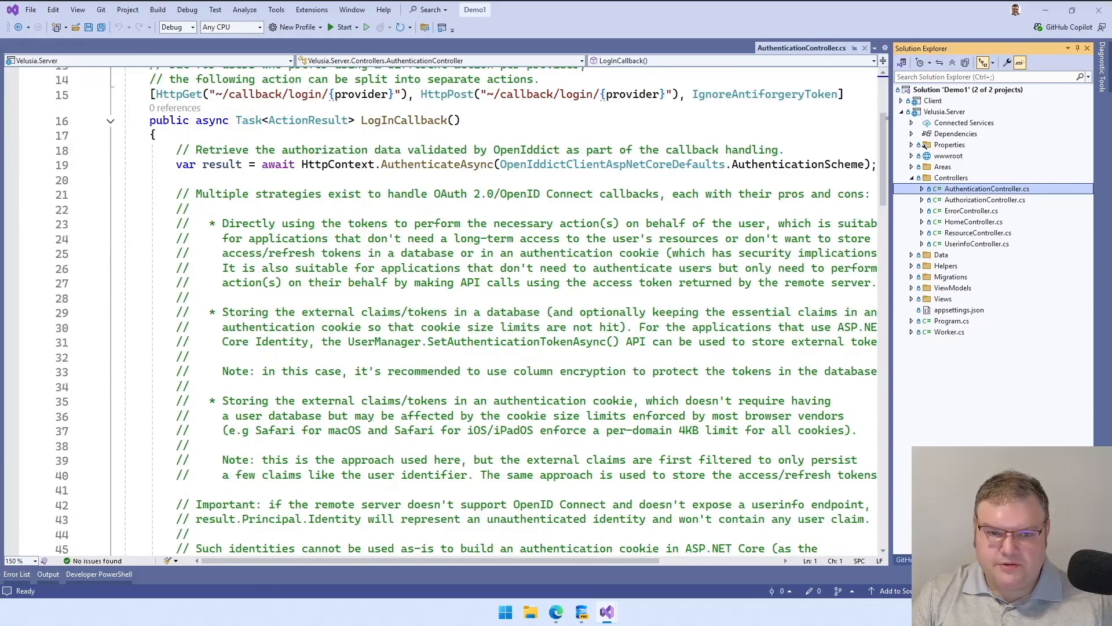
scroll(down, 3)
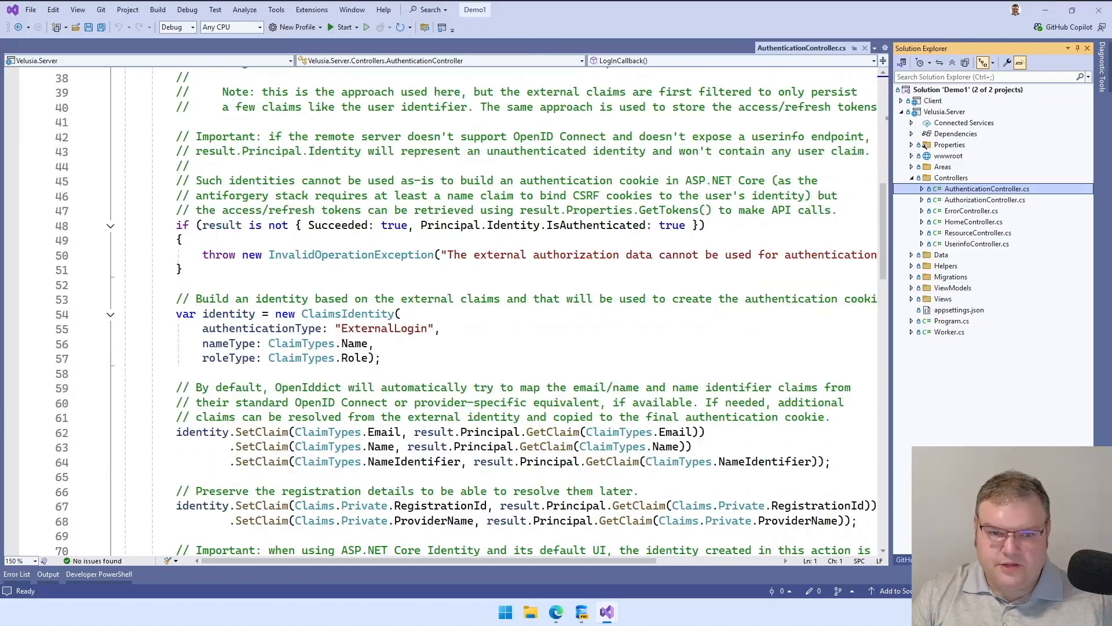
scroll(down, 3)
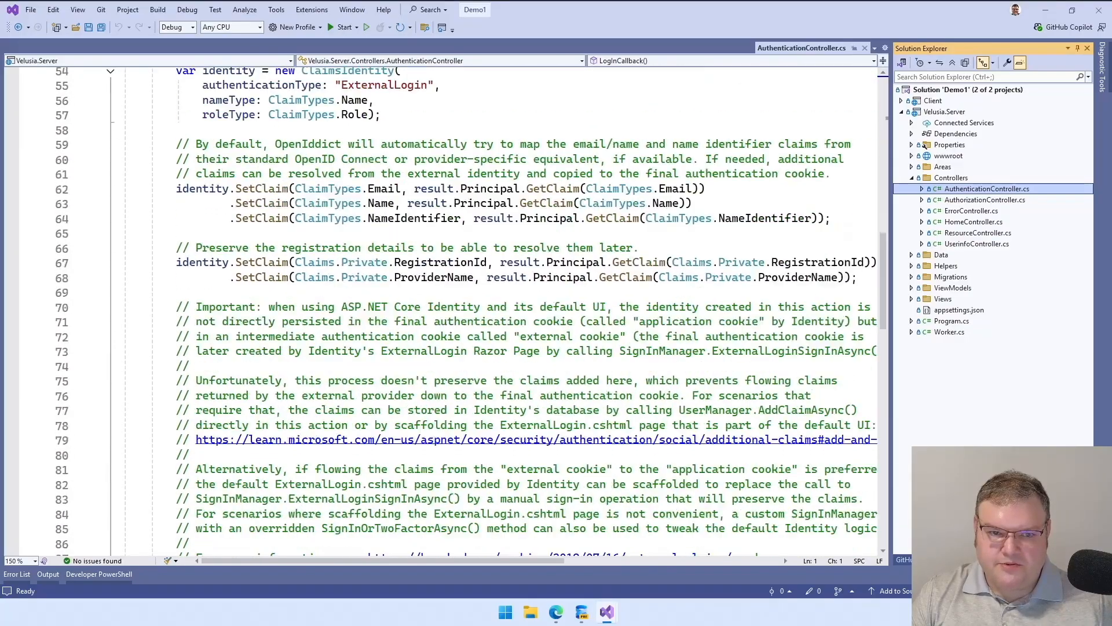
scroll(down, 3)
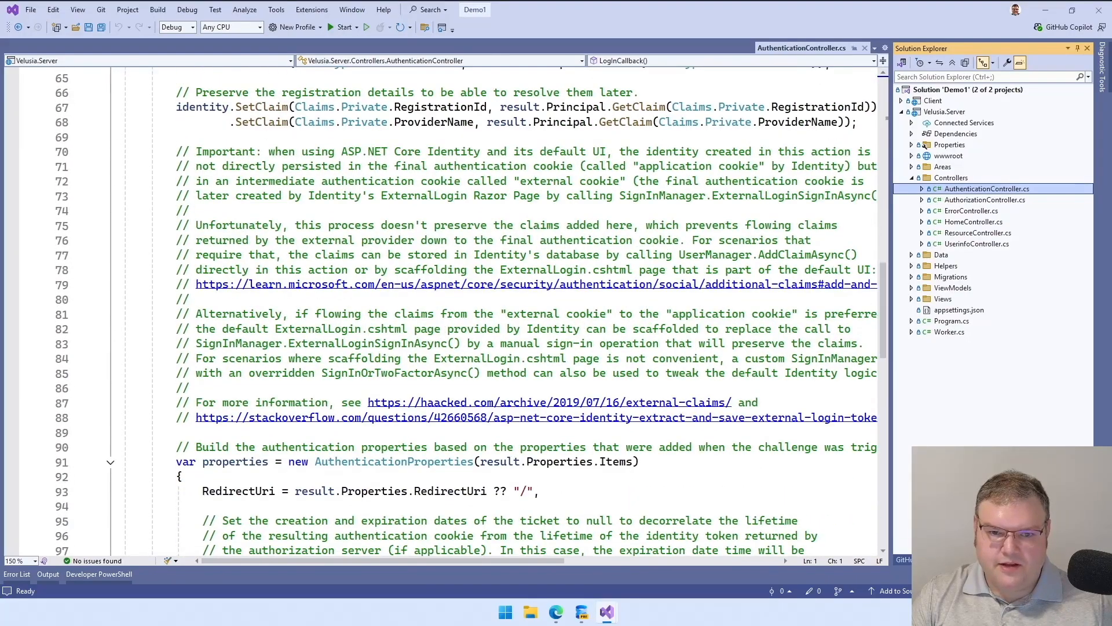
click(985, 199)
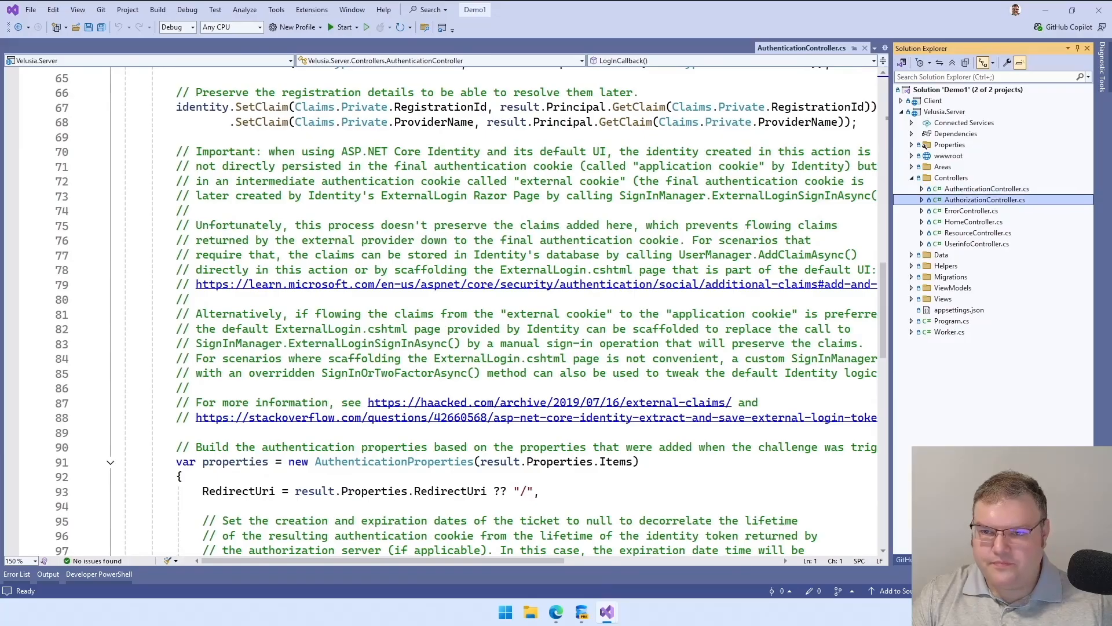
Open AuthorizationController.cs and read the Authorize action through the consent-type handling.
click(985, 199)
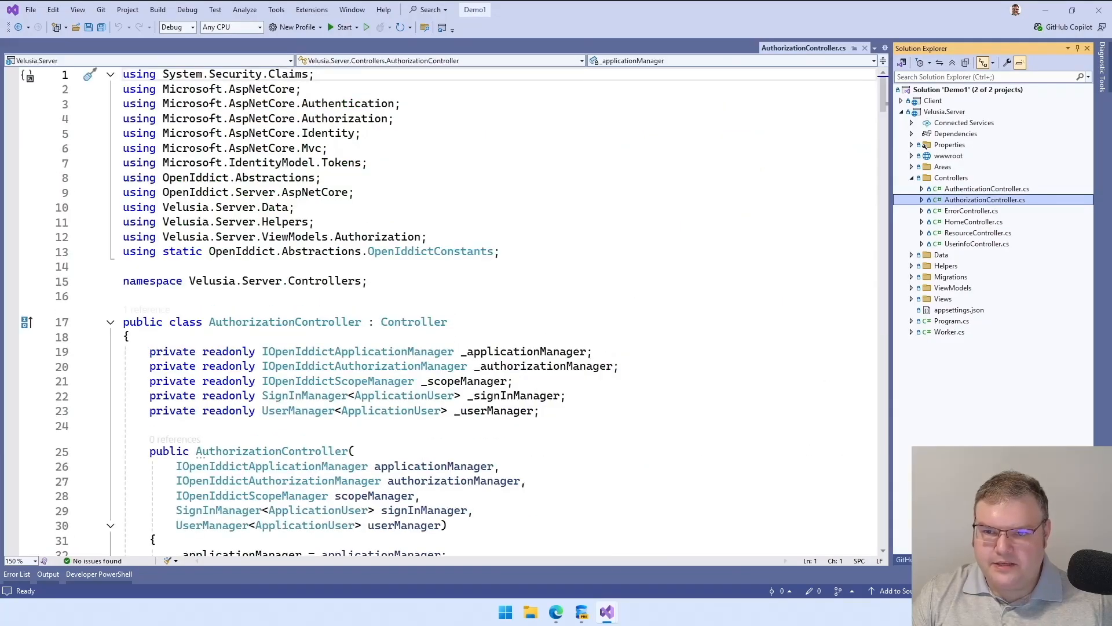
scroll(down, 3)
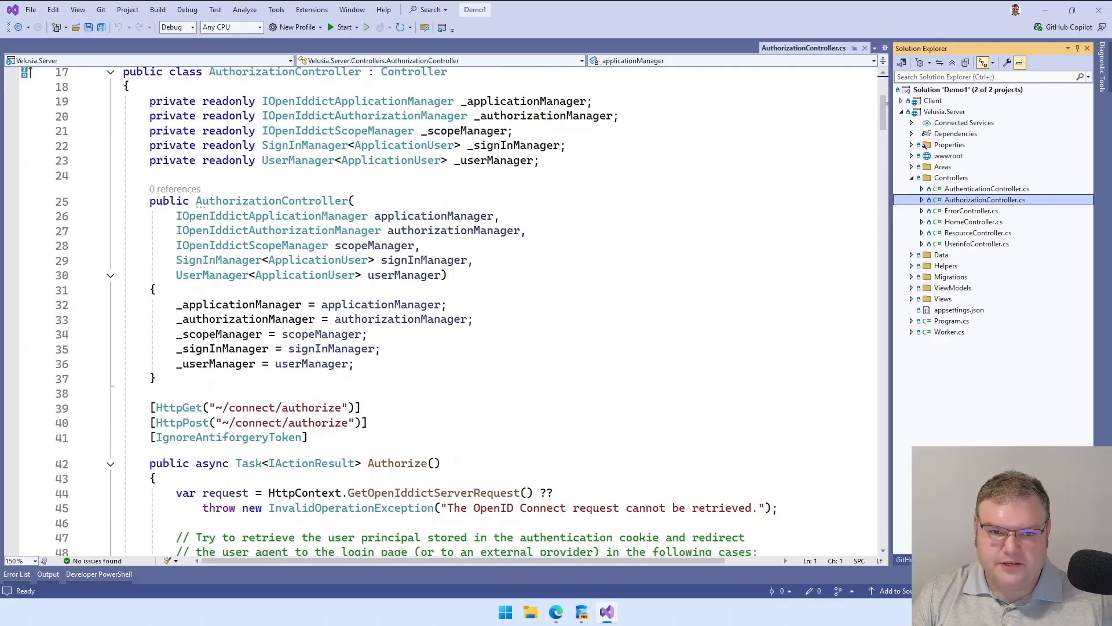
scroll(down, 3)
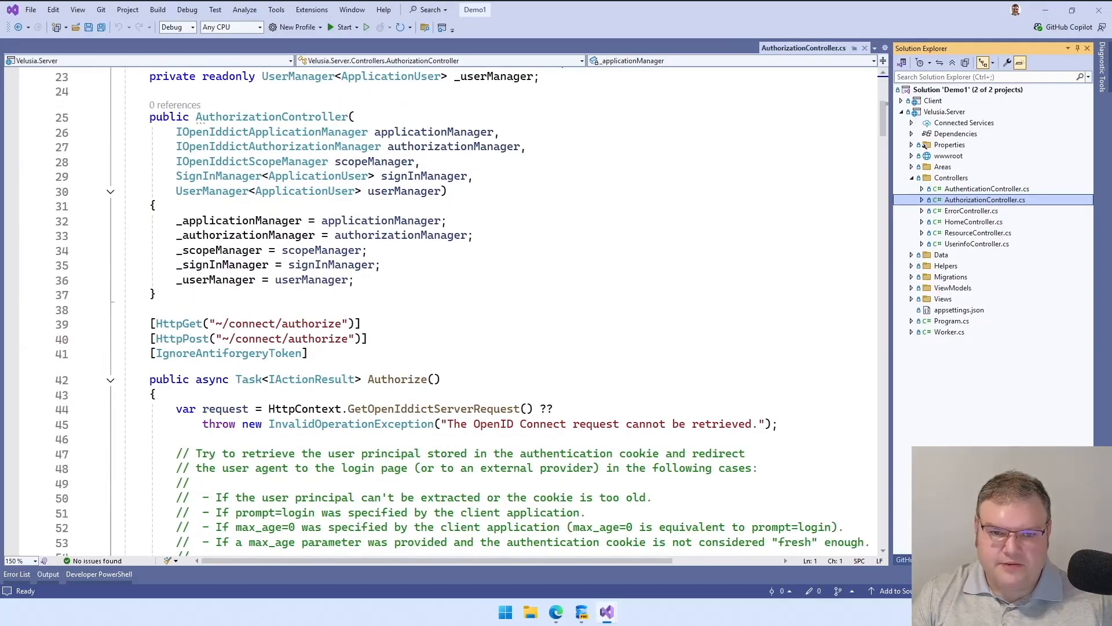
scroll(down, 3)
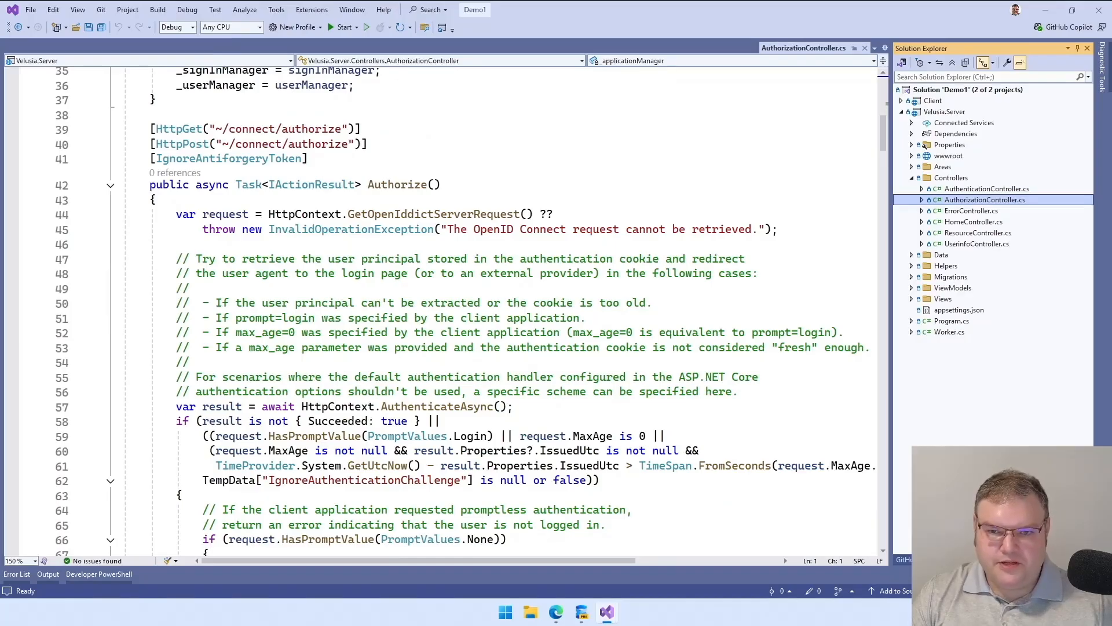
scroll(down, 3)
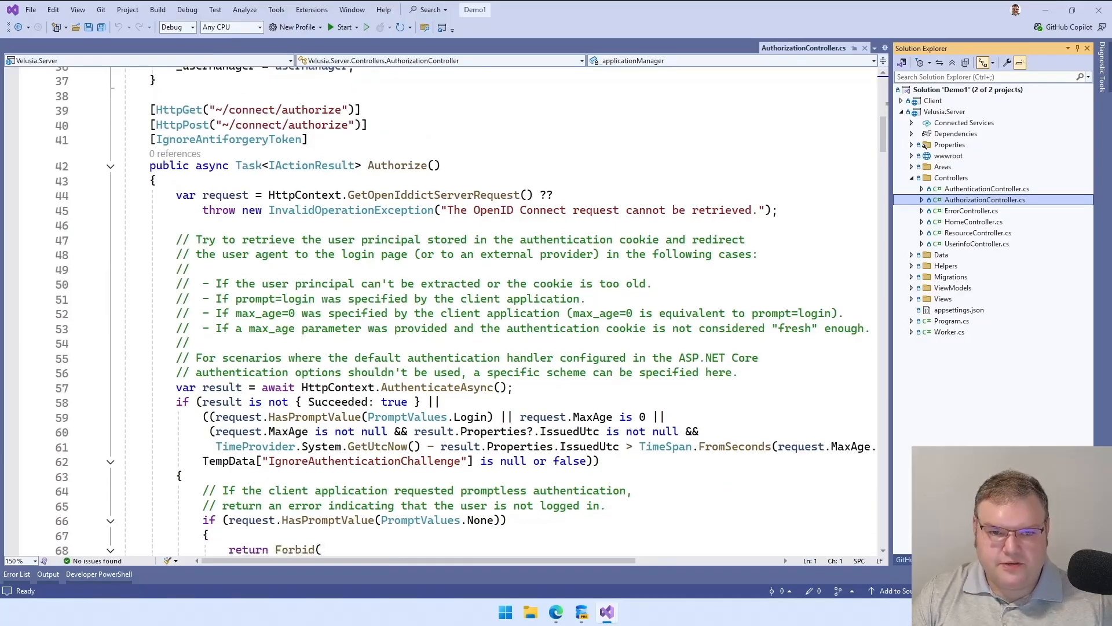
scroll(down, 3)
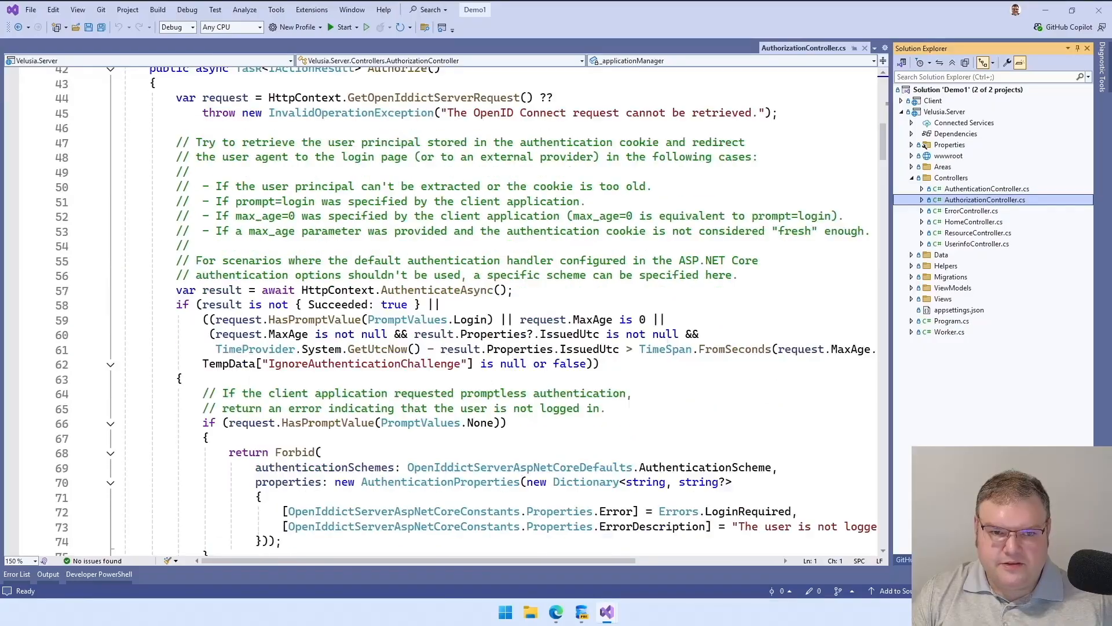
scroll(down, 3)
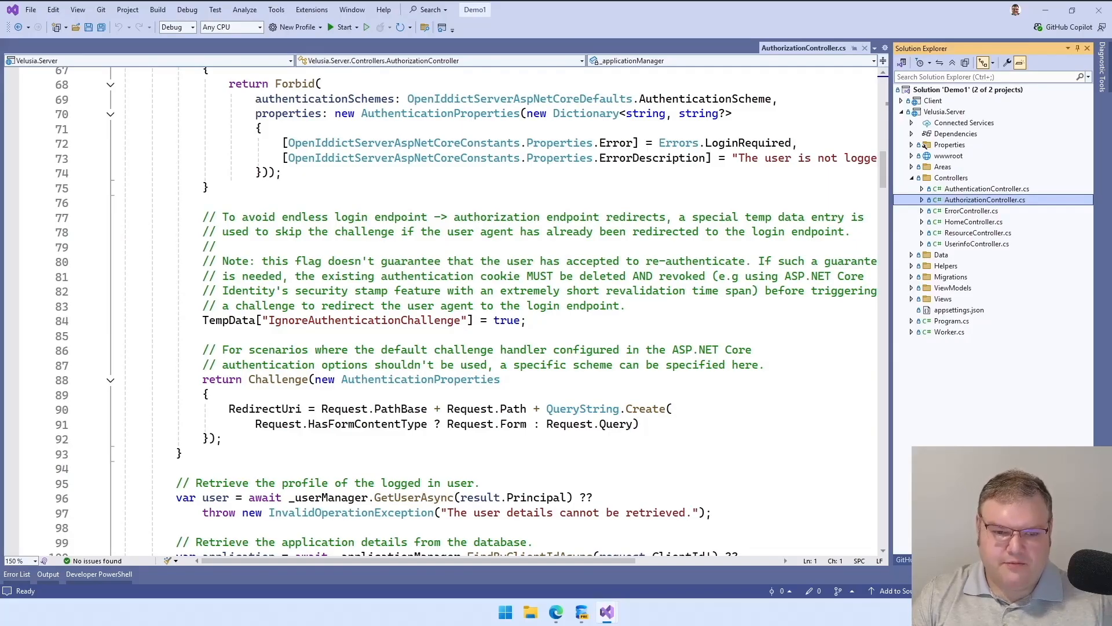
scroll(down, 3)
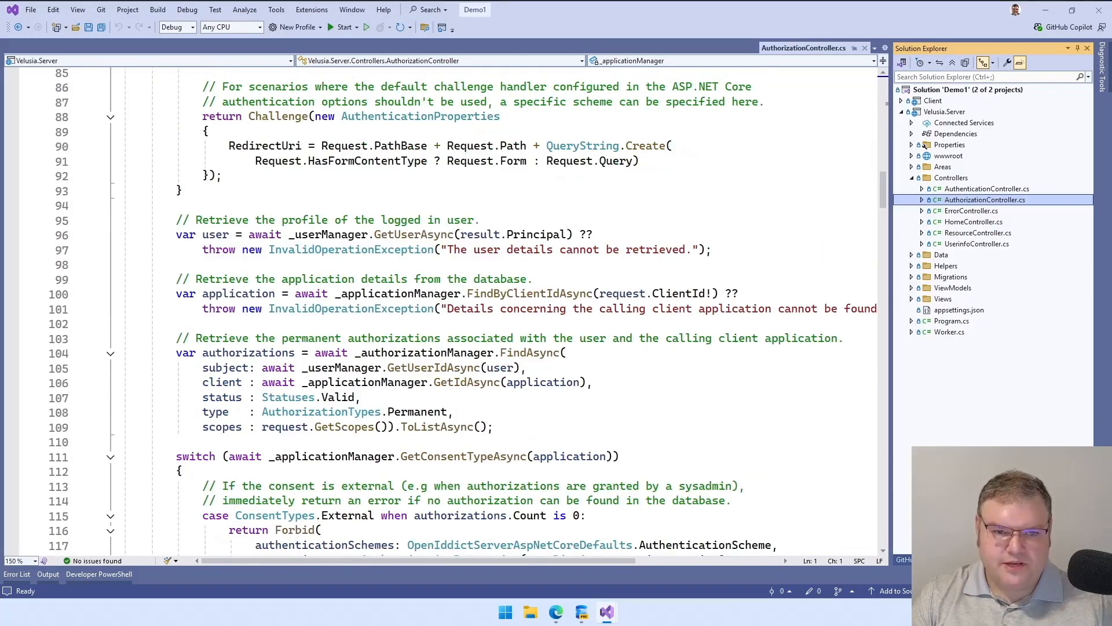
scroll(down, 3)
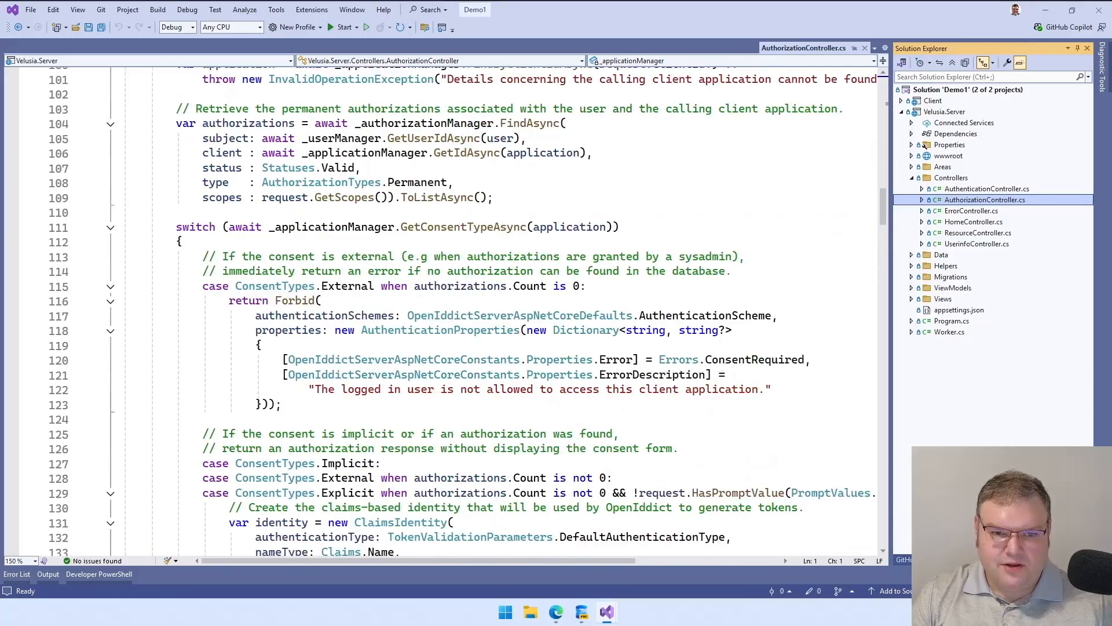
scroll(down, 3)
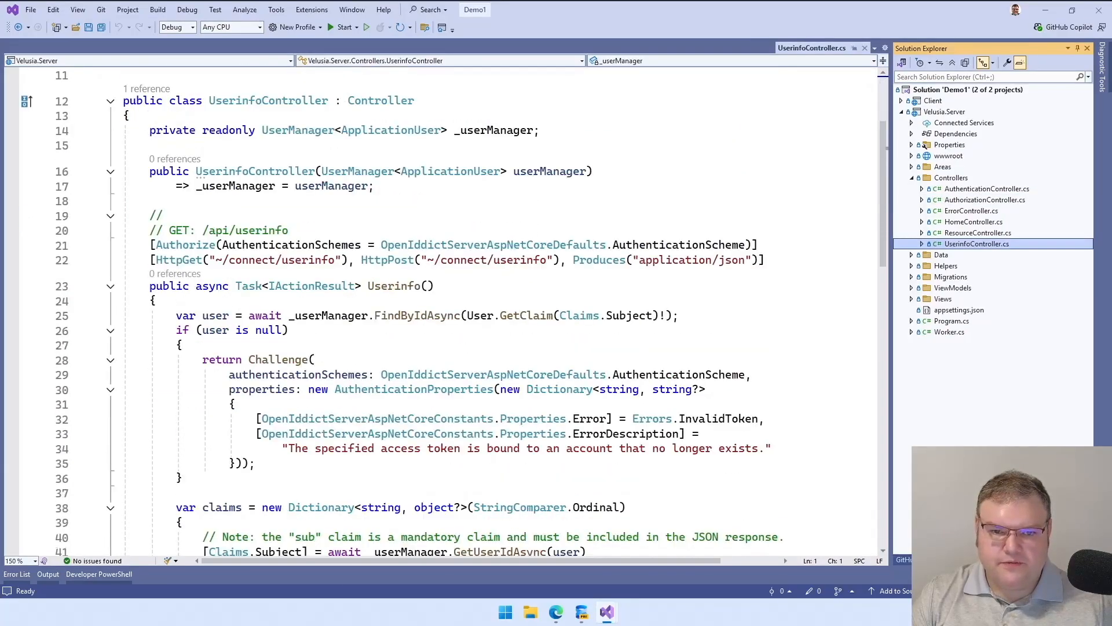
Read the remaining UserinfoController claims code to the end of the file.
scroll(down, 3)
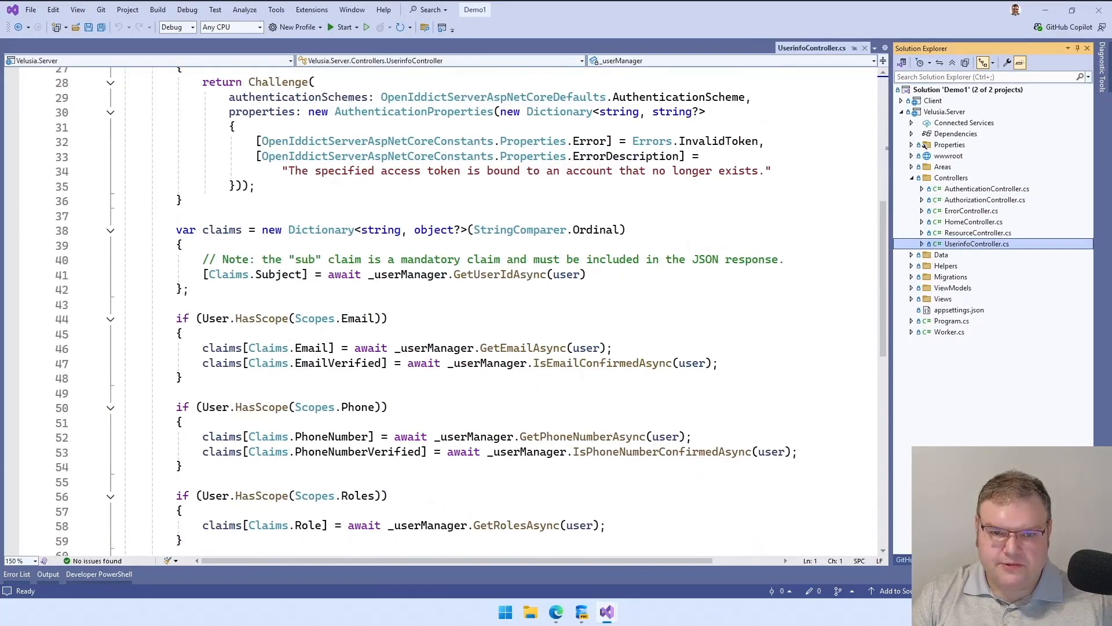
scroll(down, 3)
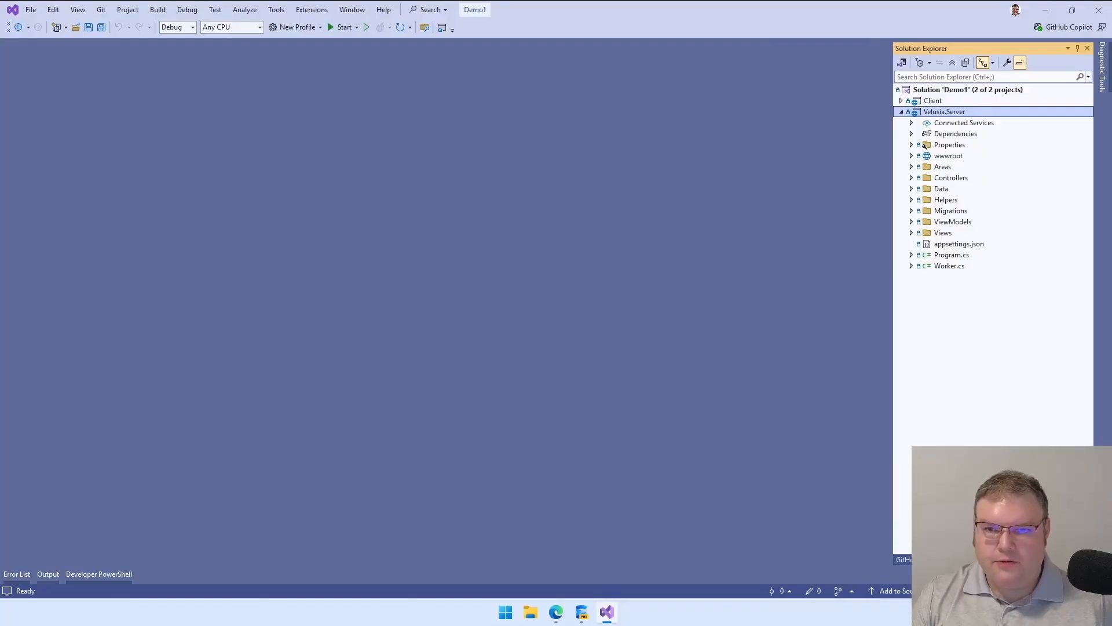
Collapse Velusia.Server, read Client's Program.cs OpenIdConnect setup, then open Client's AuthenticationController.cs.
click(902, 100)
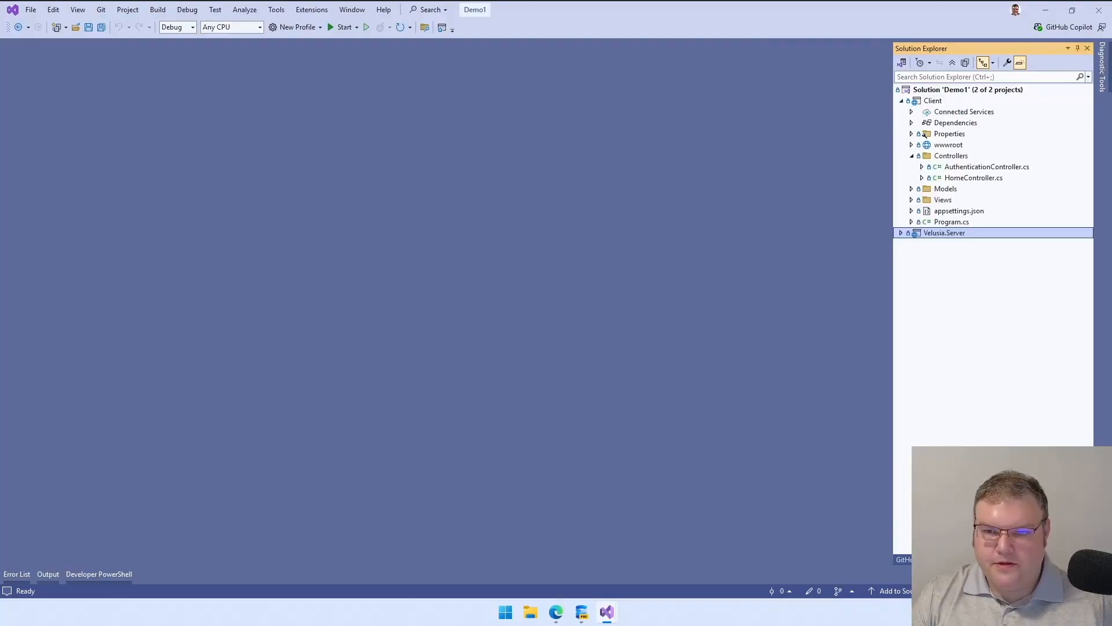
double_click(951, 222)
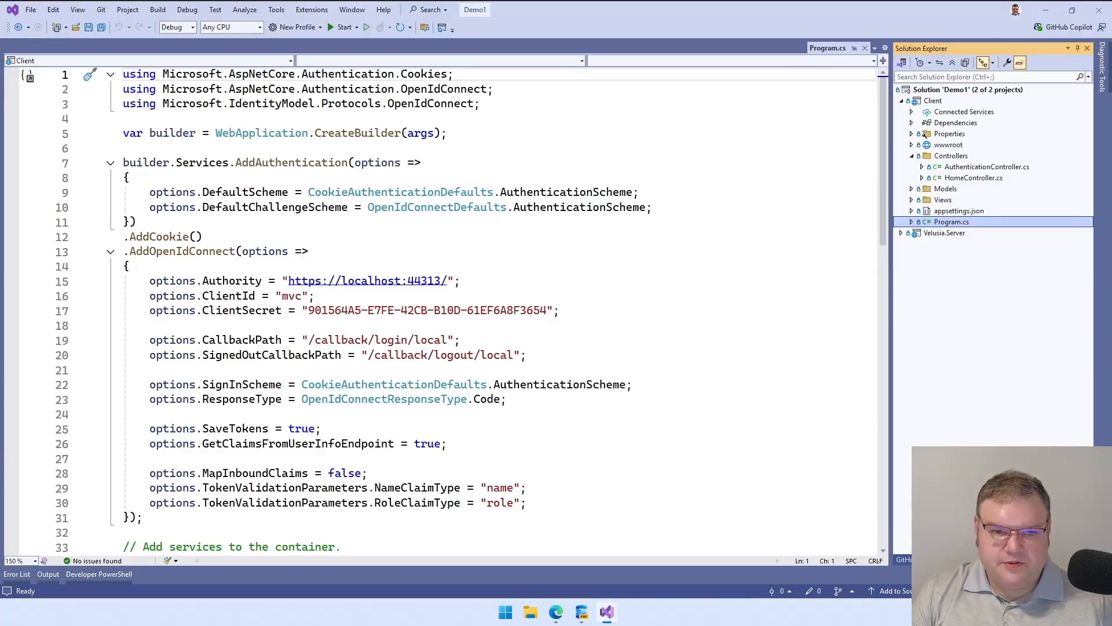
scroll(down, 3)
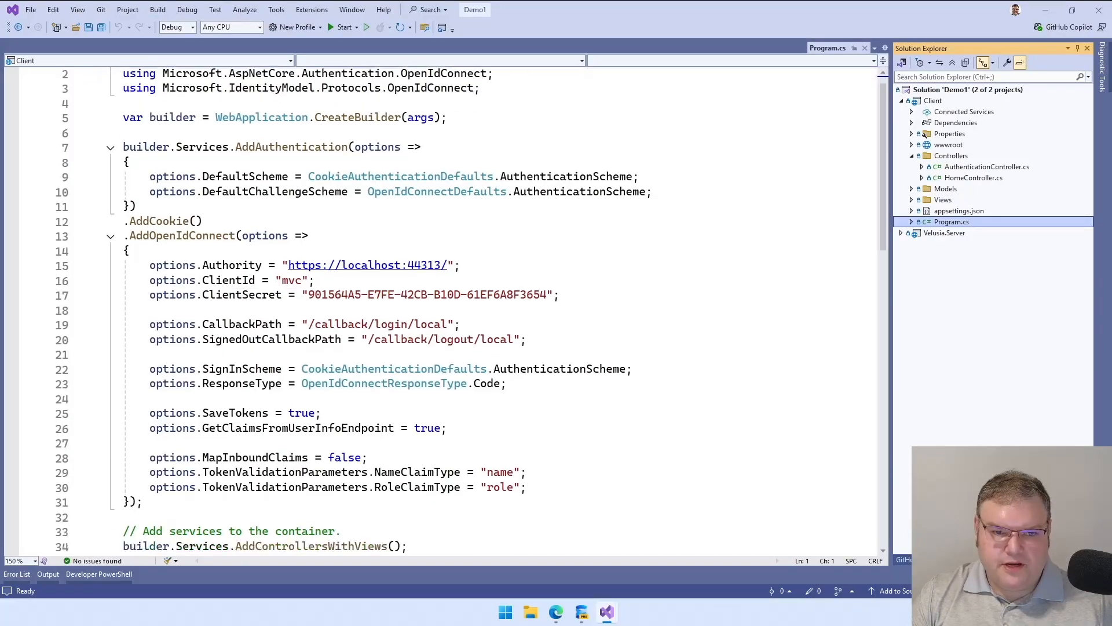
scroll(down, 3)
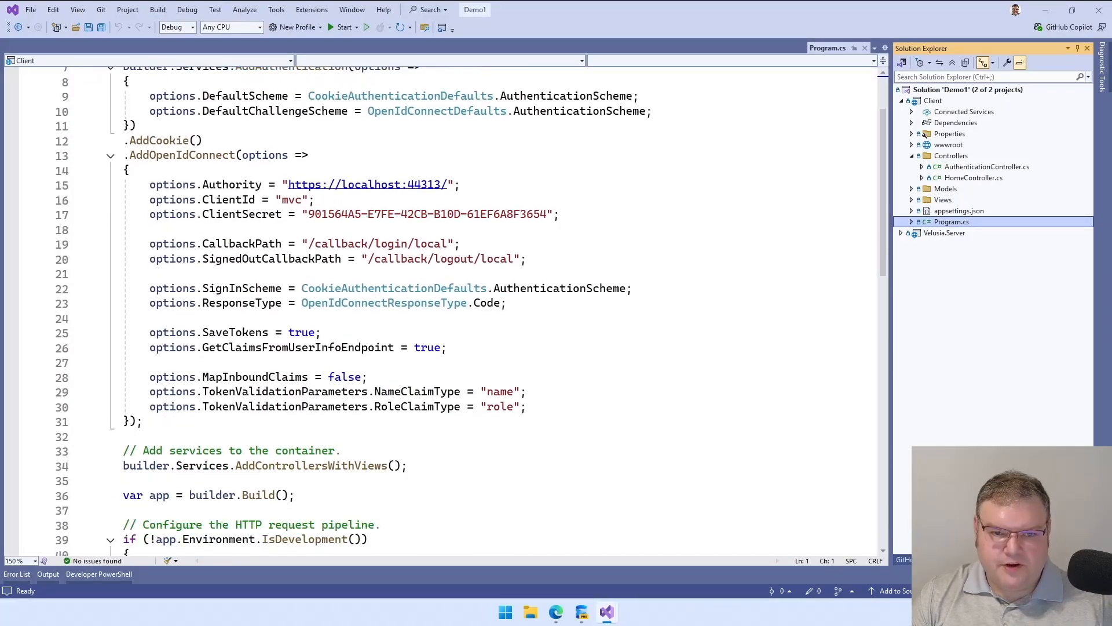
scroll(down, 3)
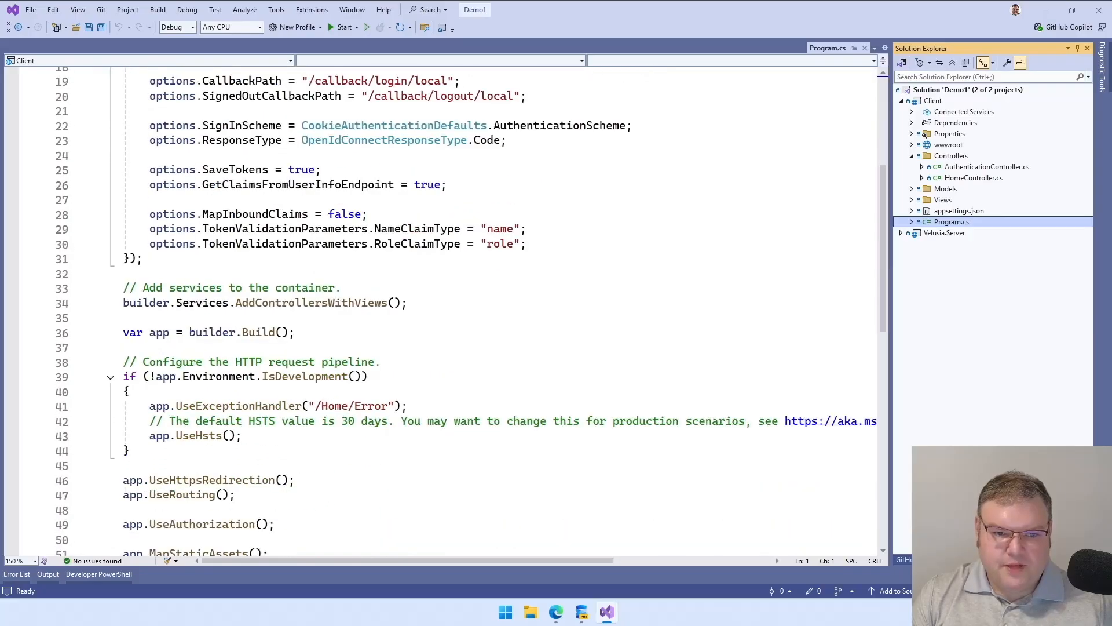
scroll(down, 3)
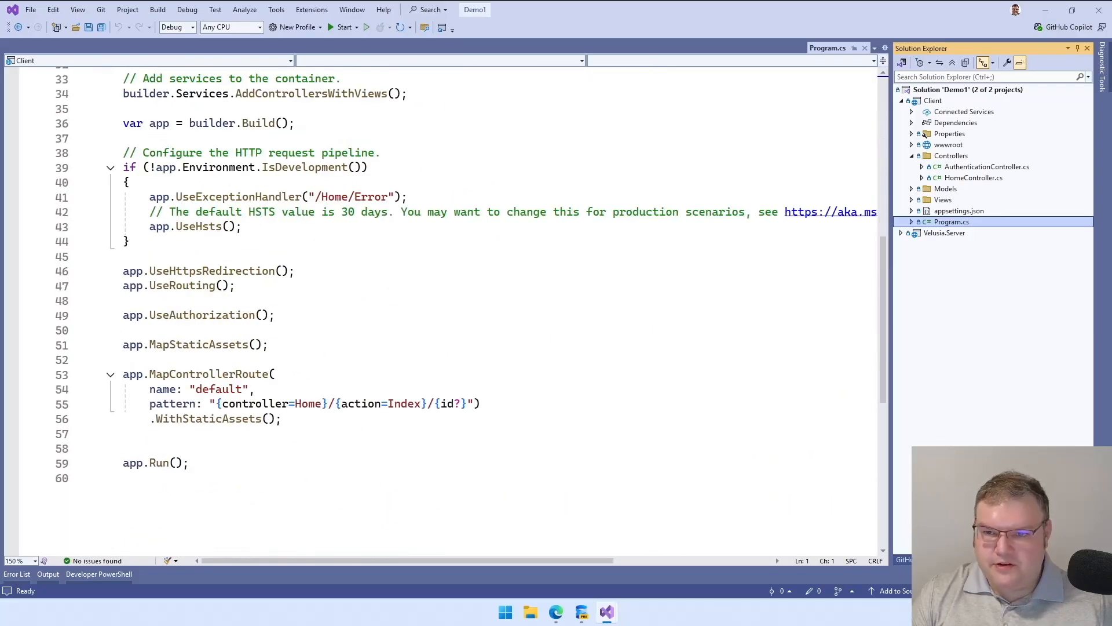
double_click(987, 166)
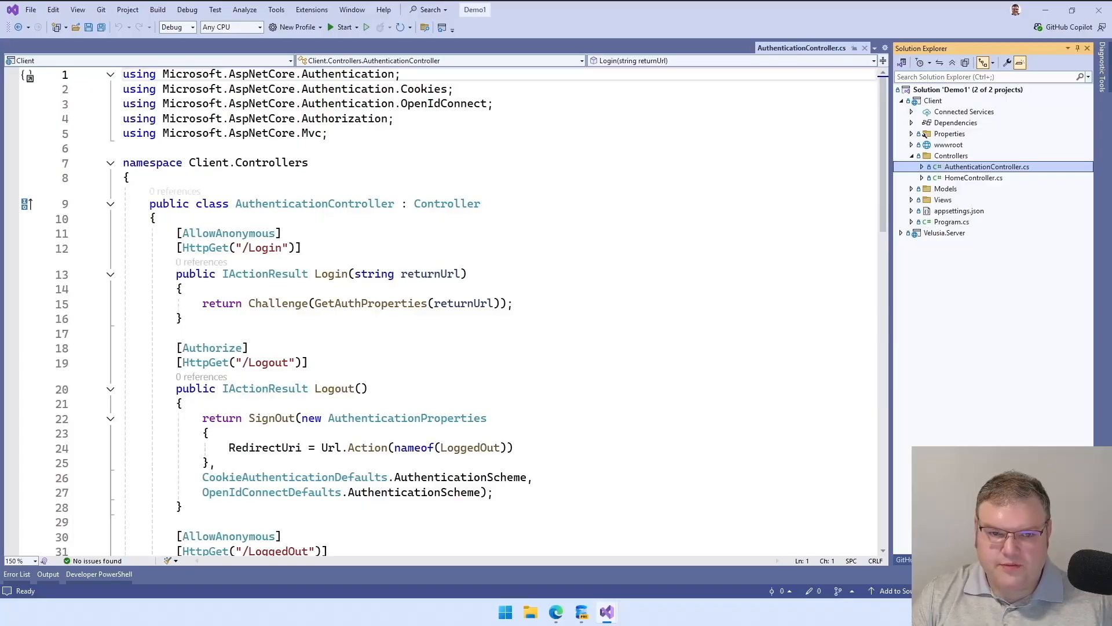
scroll(down, 3)
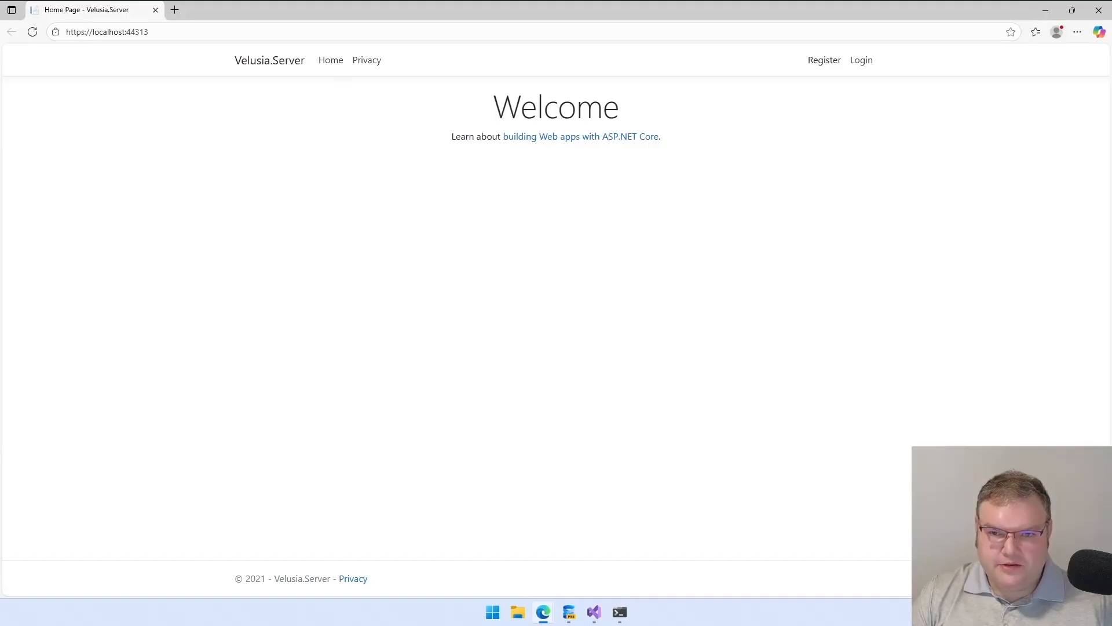
Visit the Velusia.Server Register page, then its Log in page at localhost:44313.
click(822, 59)
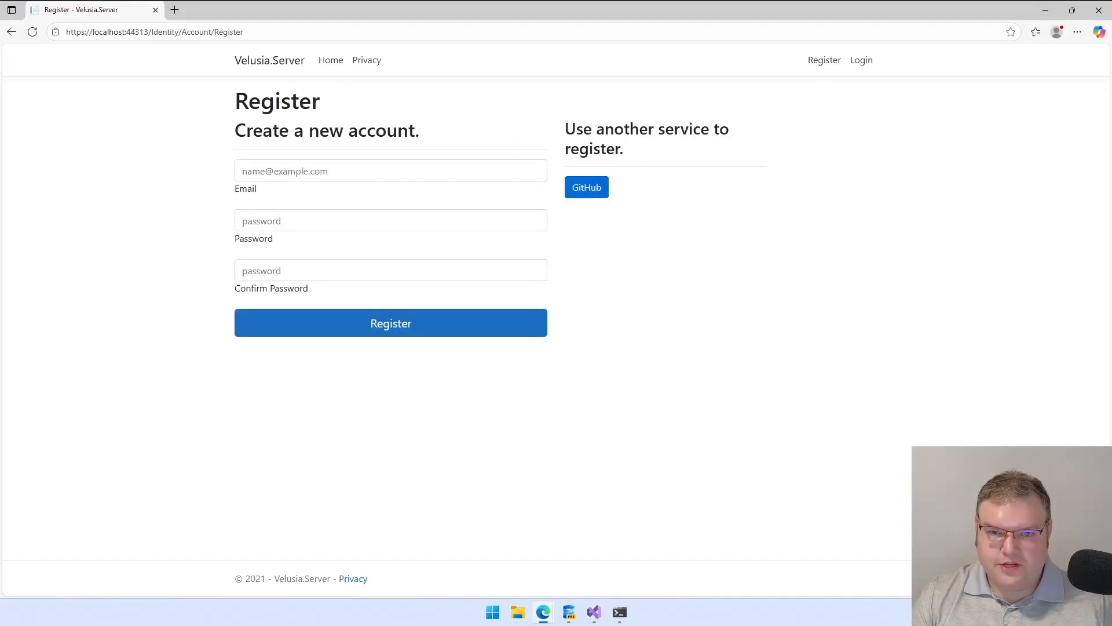
mouse_move(861, 59)
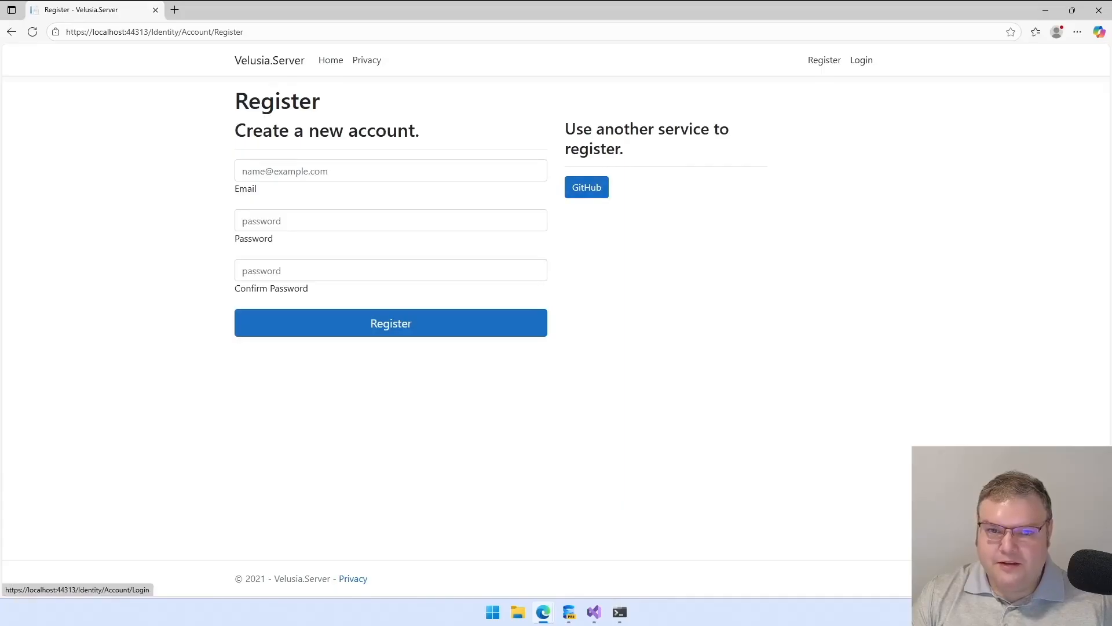
click(861, 59)
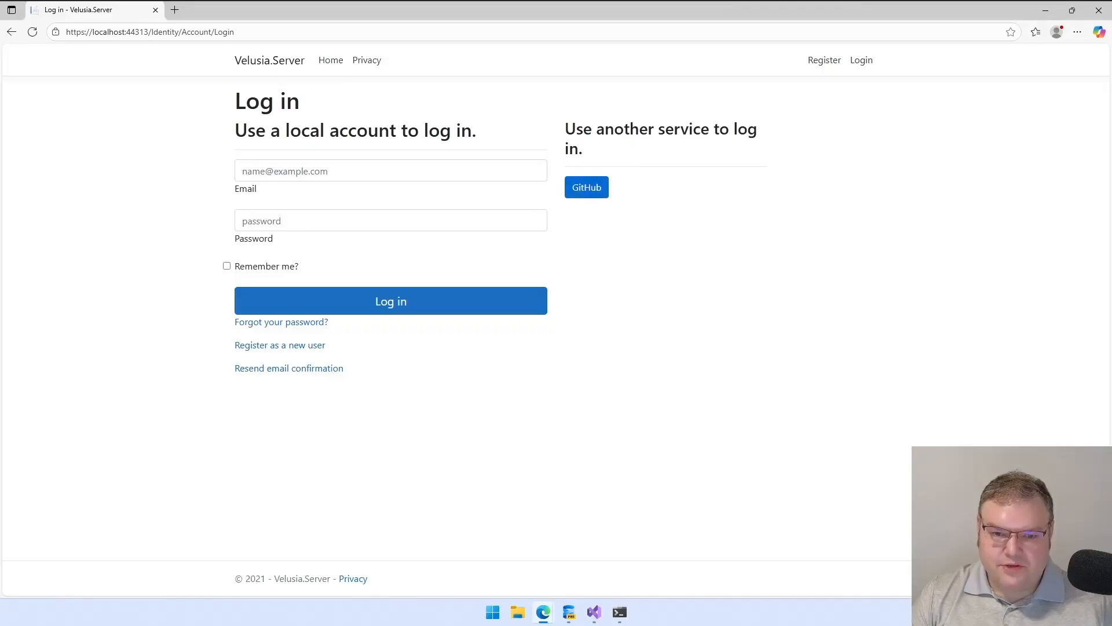
mouse_move(543, 612)
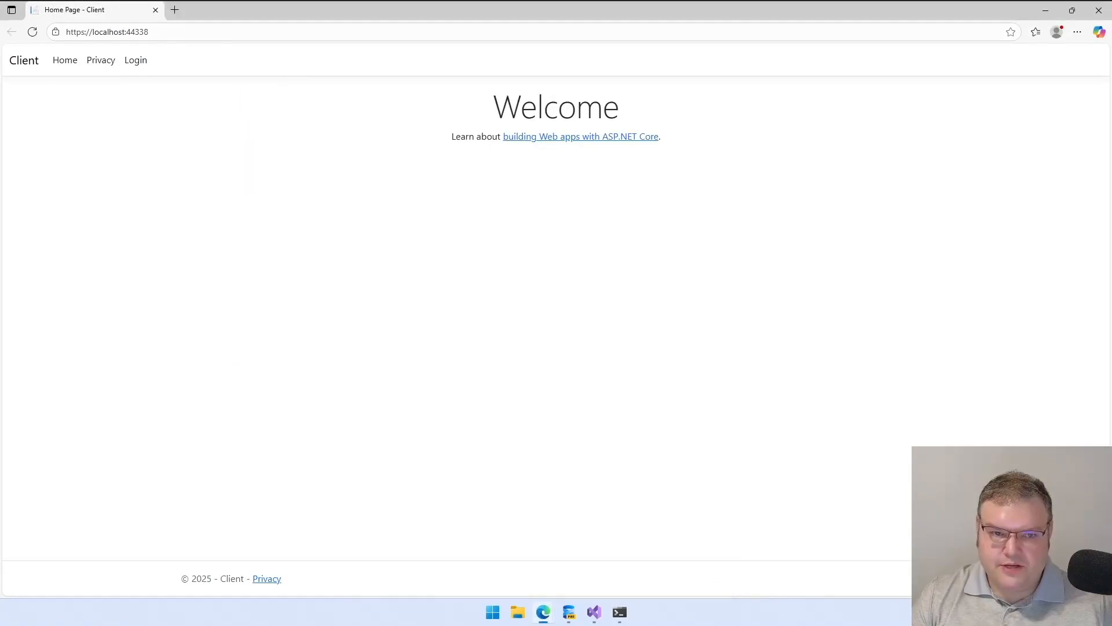
Sign in to the Client app through Velusia.Server's GitHub login, then return to Visual Studio.
click(135, 59)
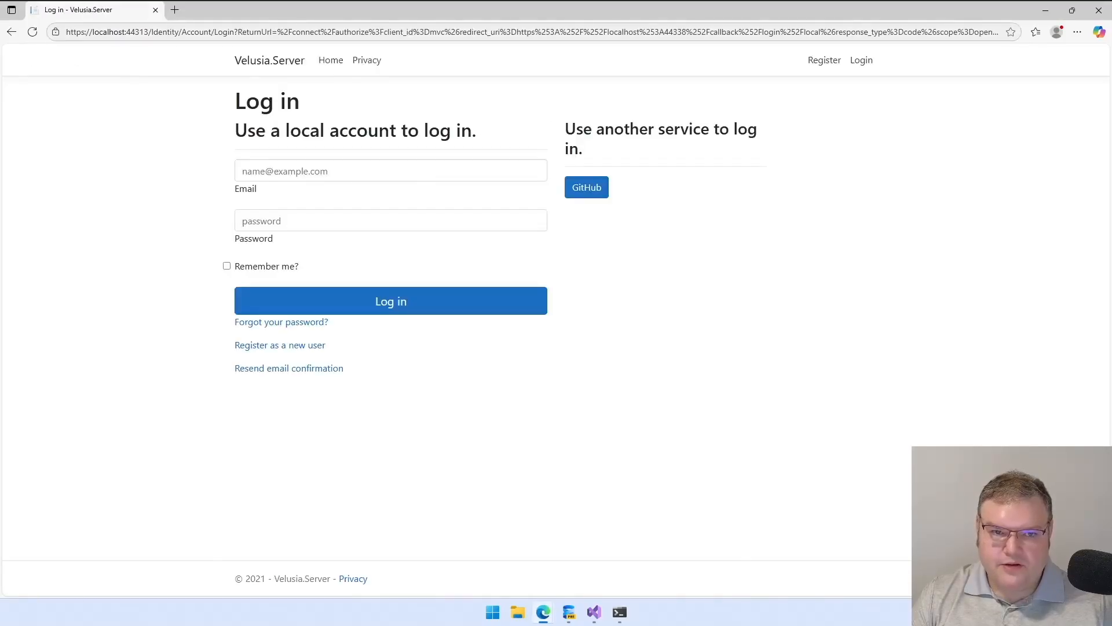
click(586, 187)
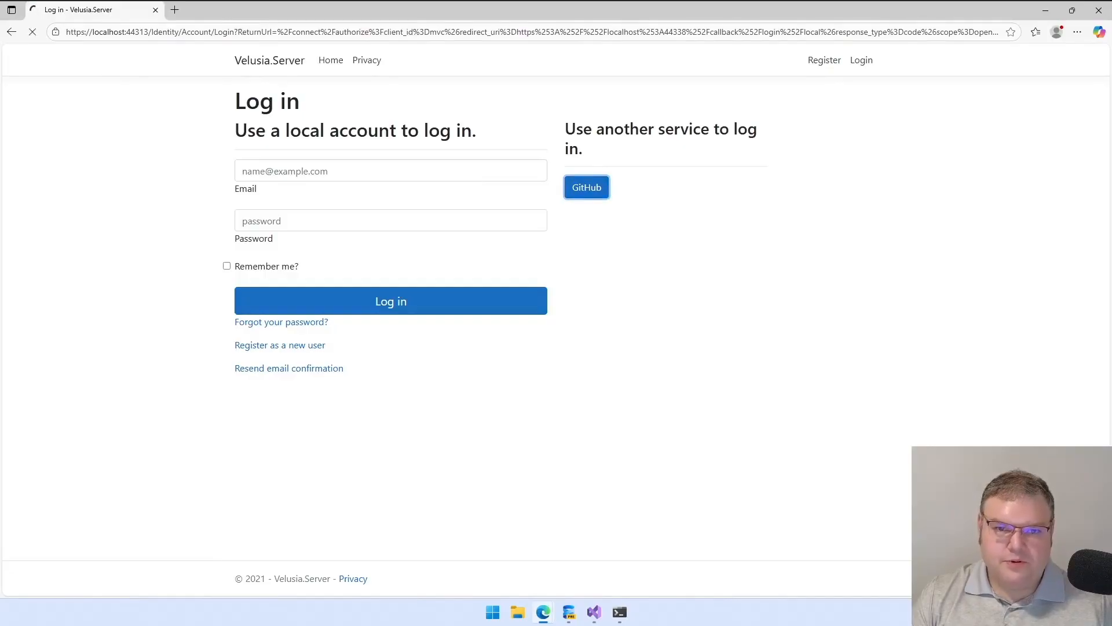
click(586, 187)
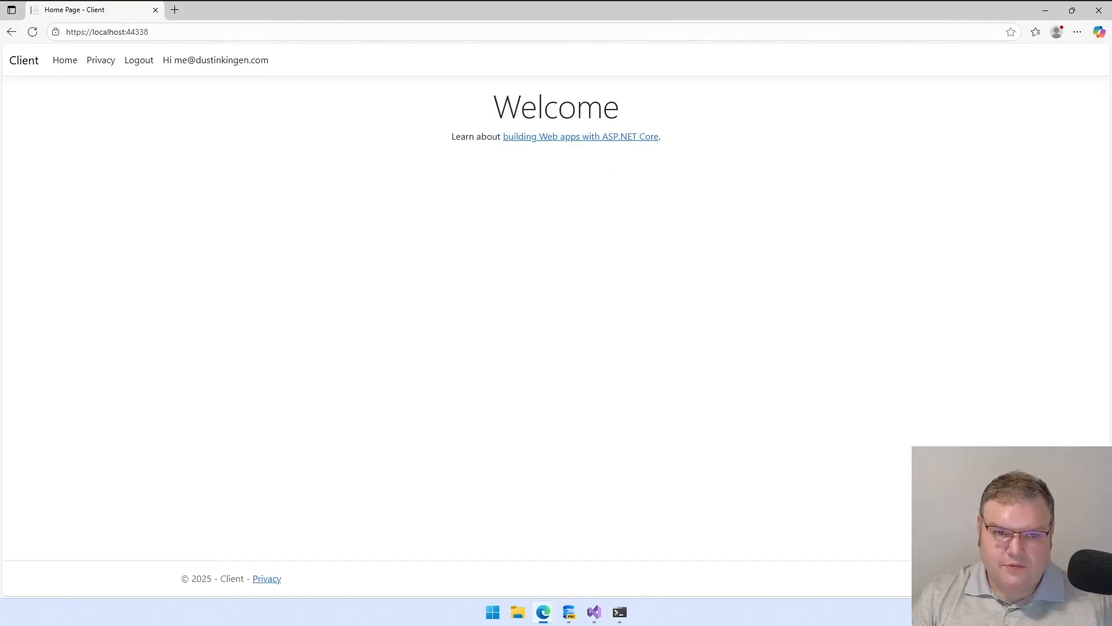
click(593, 611)
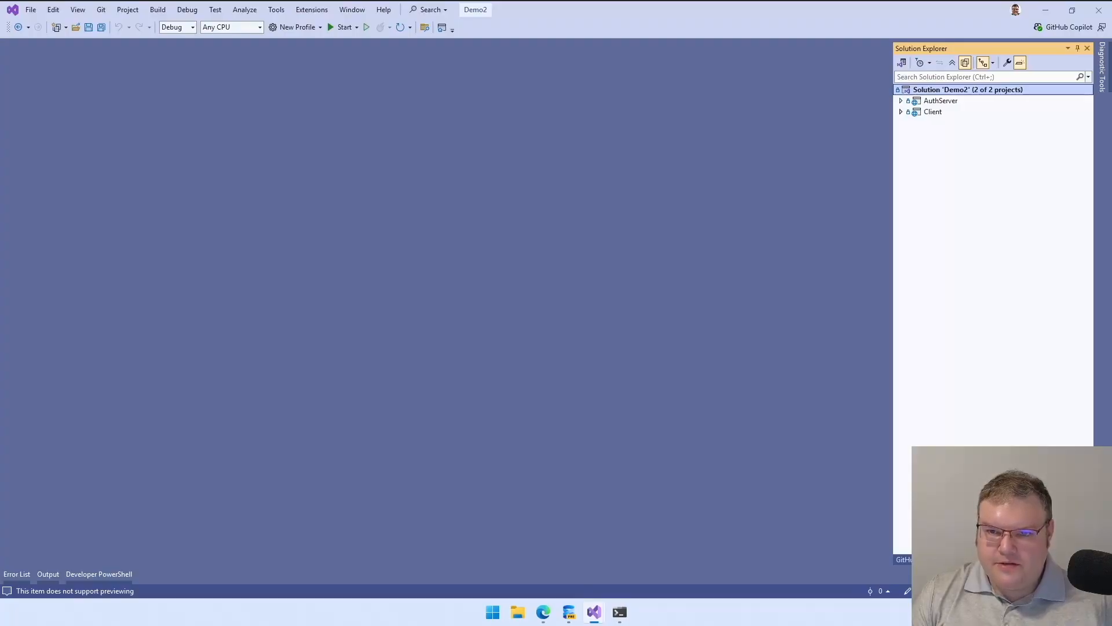
Open AuthServer's Program.cs and read its OpenIddict registrations down to the worker registration and app build.
click(902, 99)
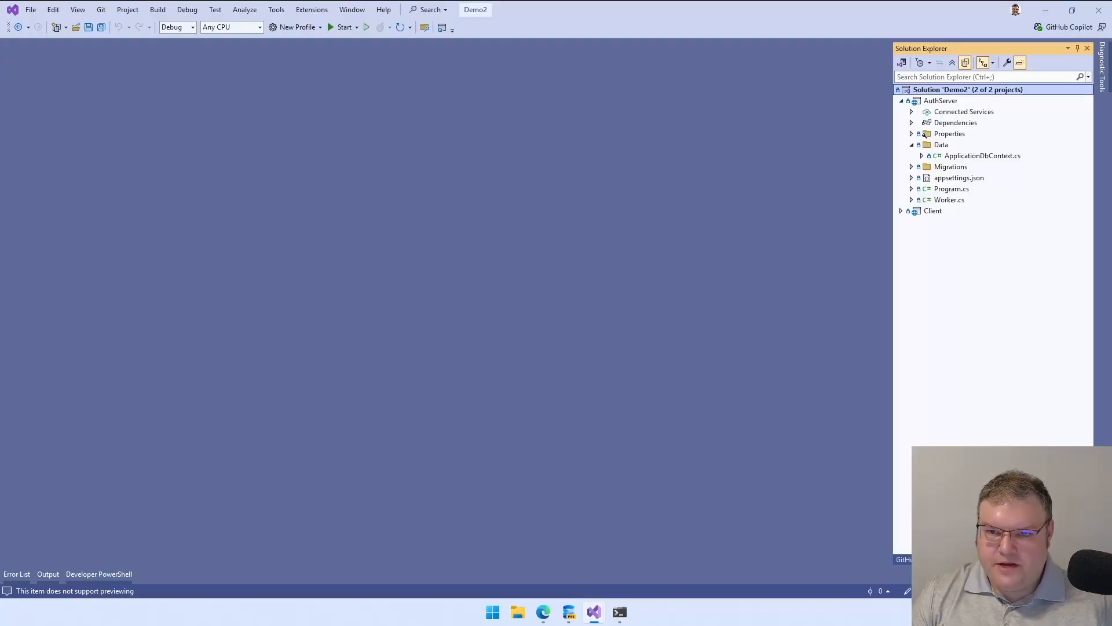
double_click(951, 188)
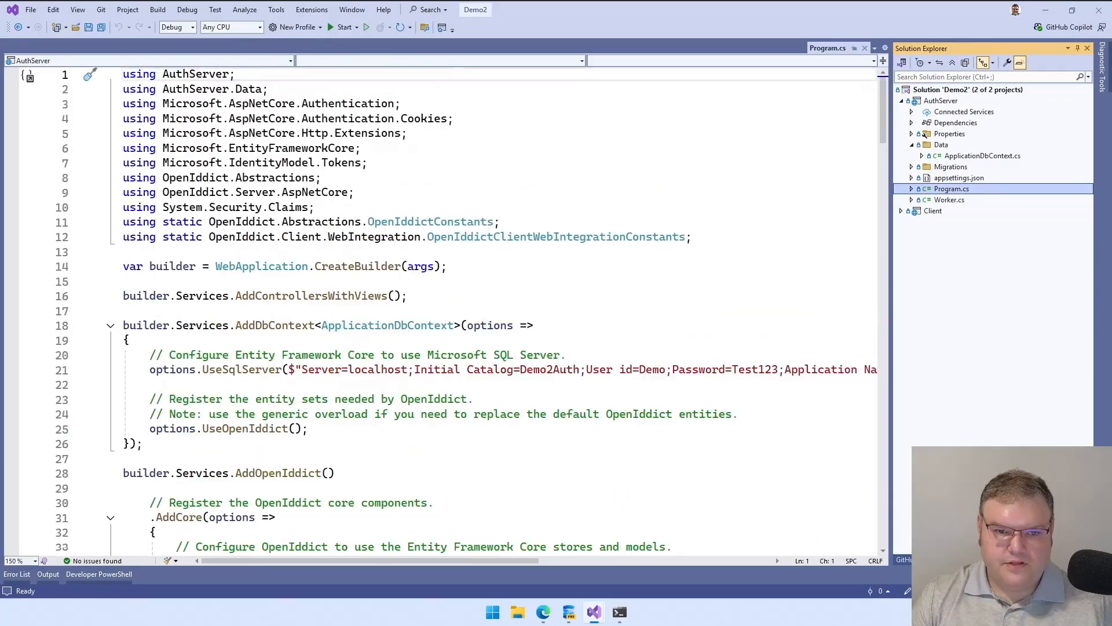
scroll(down, 3)
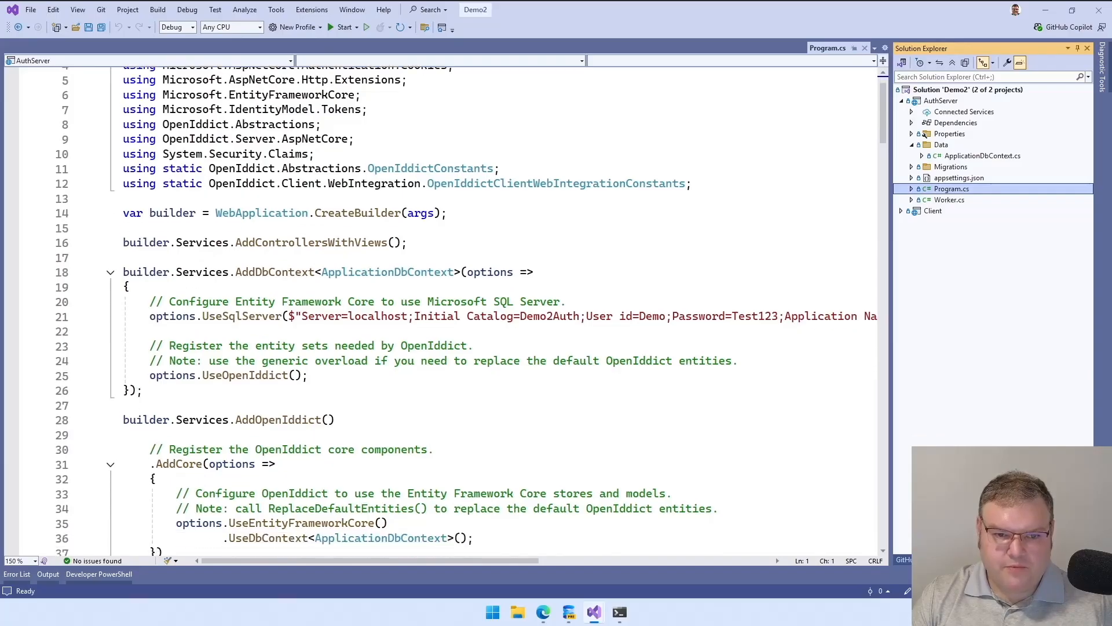
scroll(down, 3)
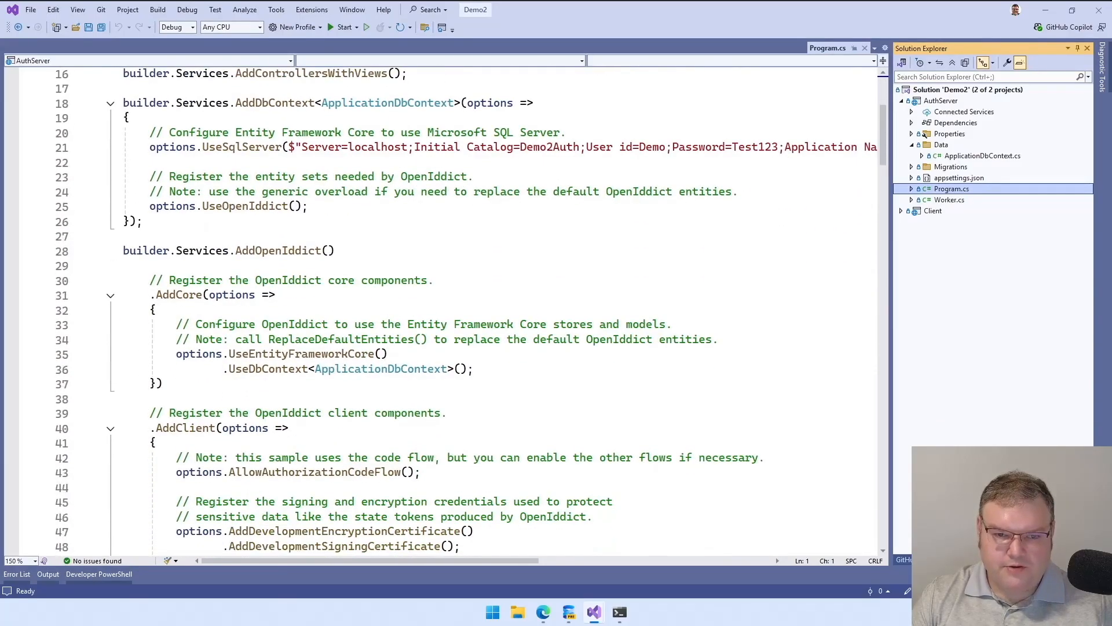
scroll(down, 3)
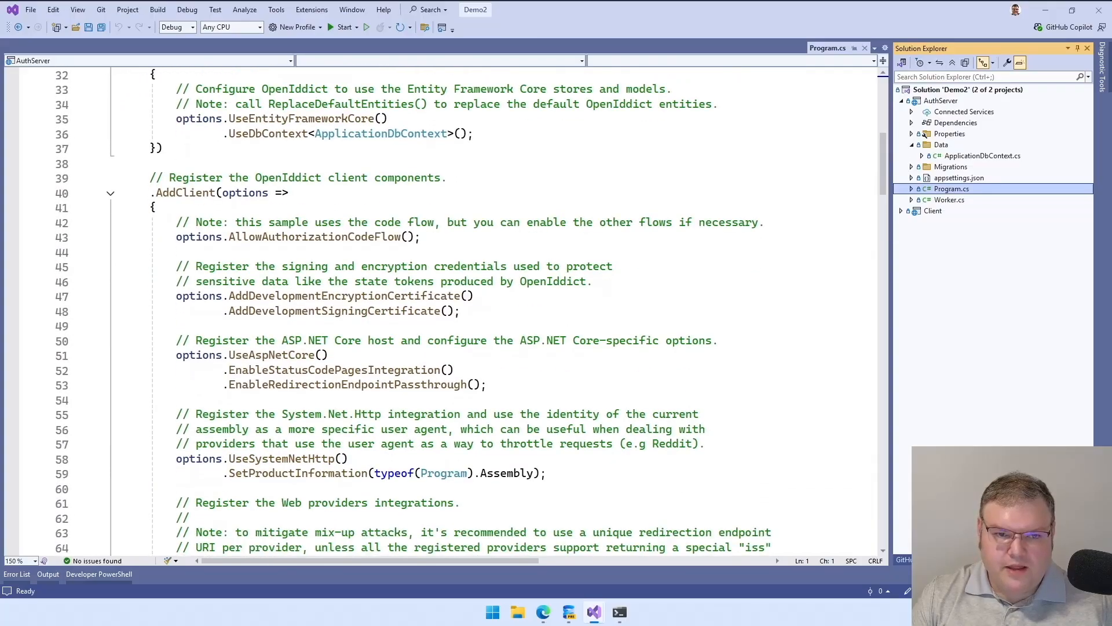
scroll(down, 3)
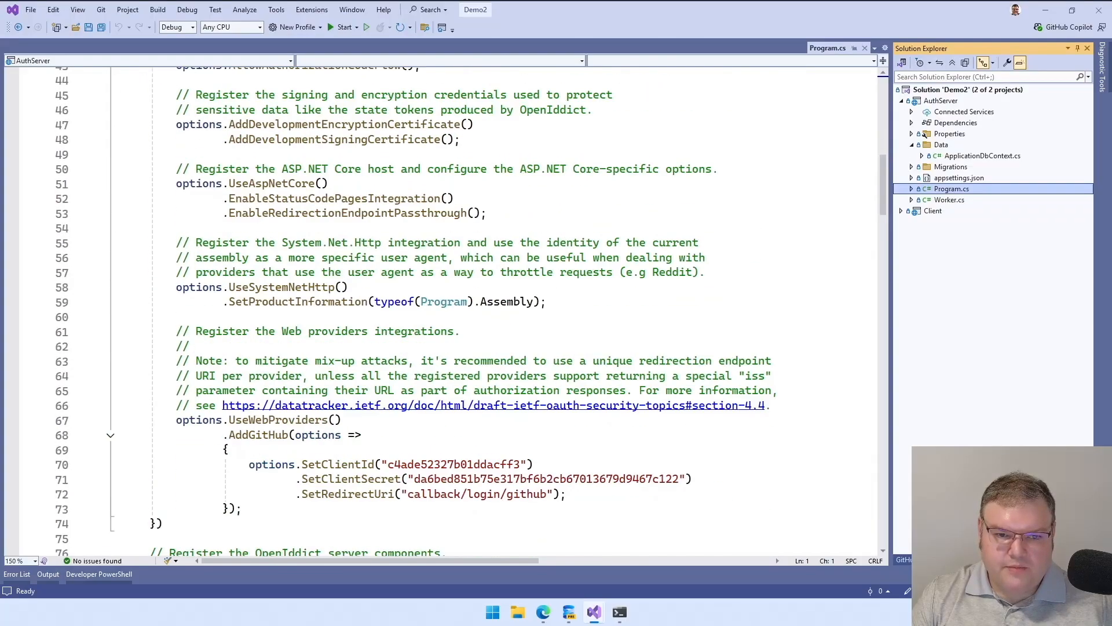
scroll(down, 3)
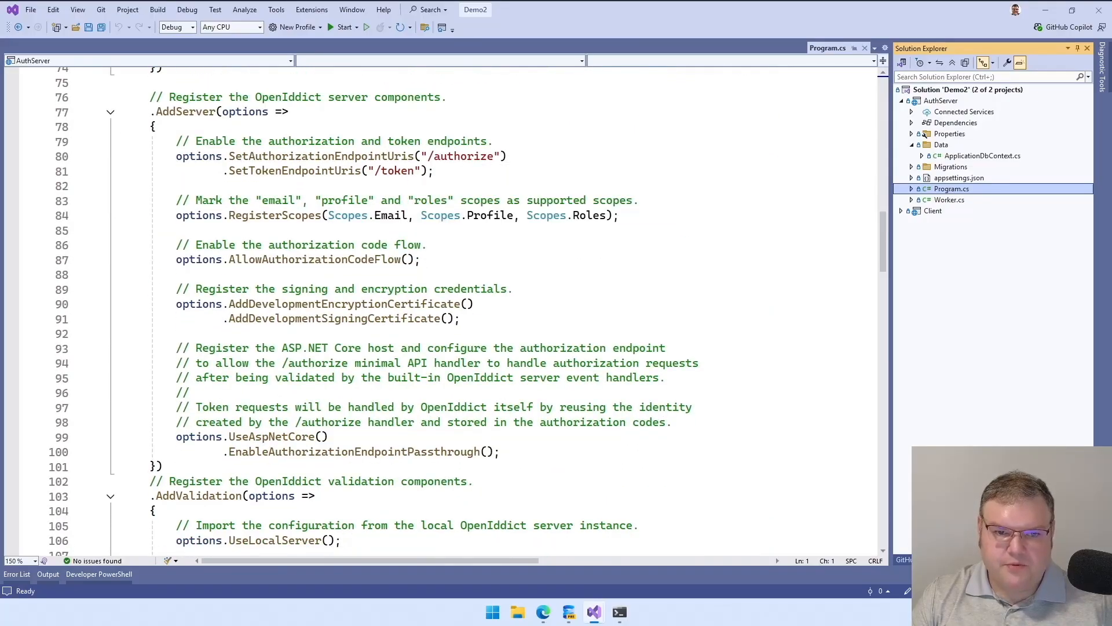
scroll(down, 3)
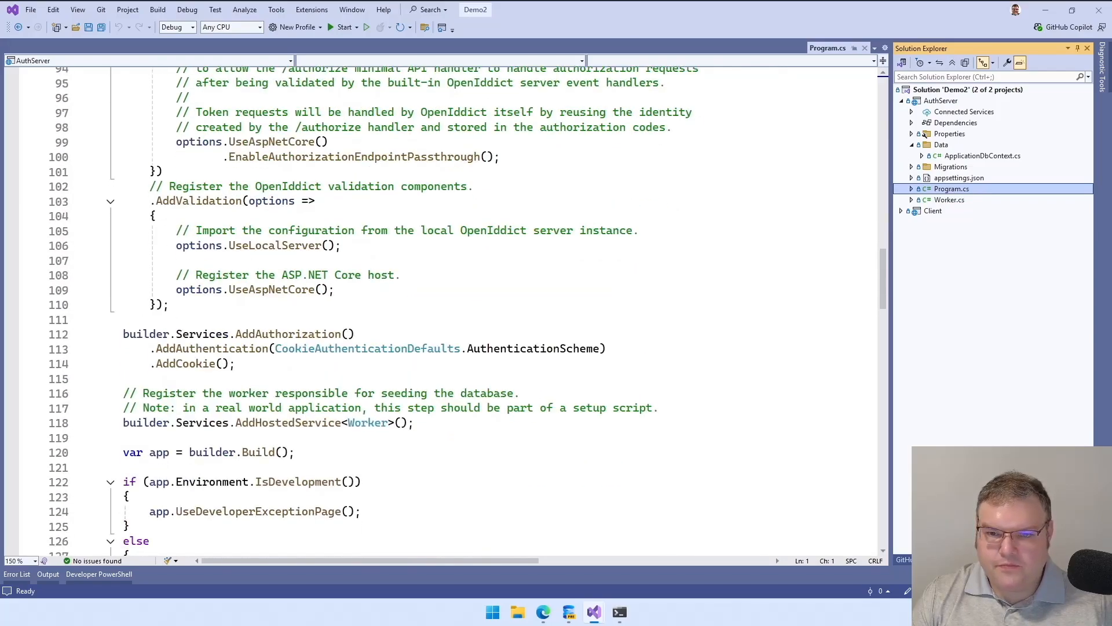
scroll(down, 3)
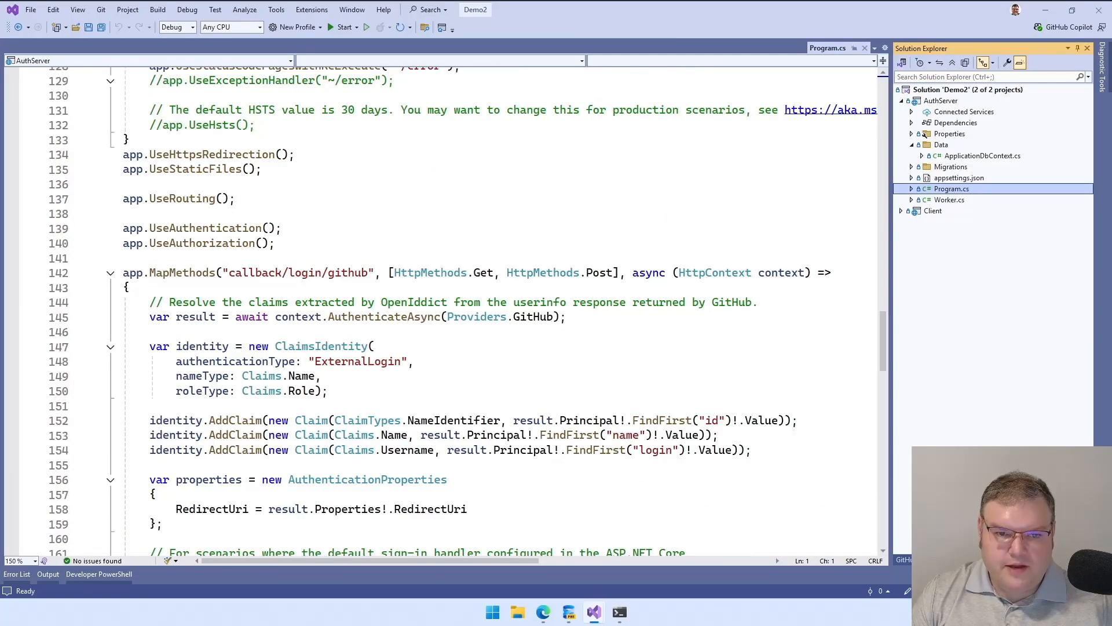
scroll(down, 3)
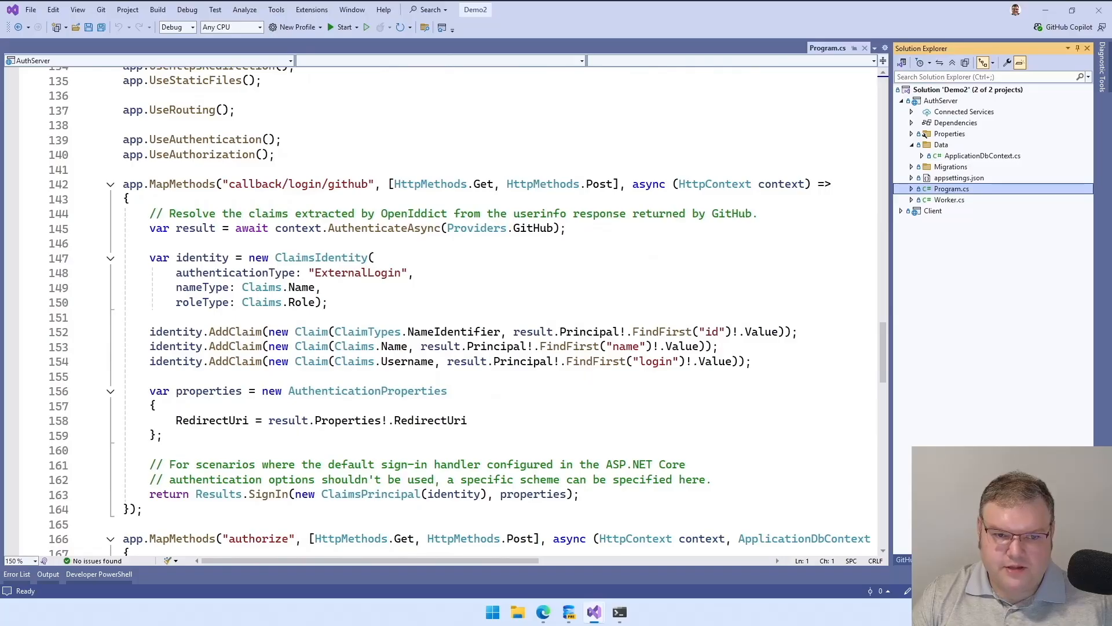
scroll(down, 3)
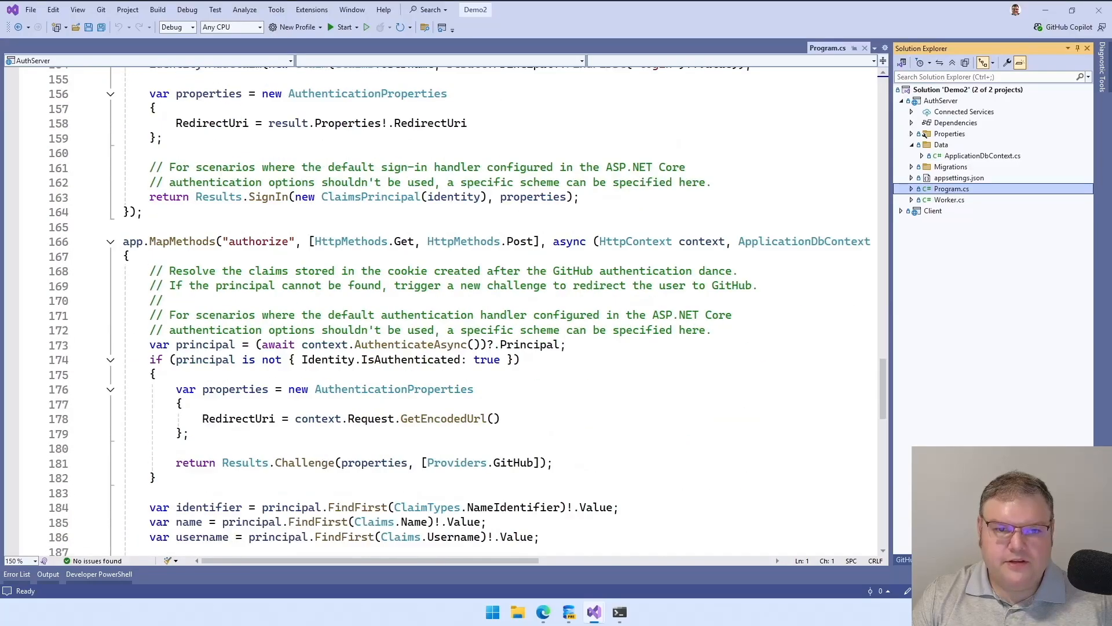
scroll(down, 3)
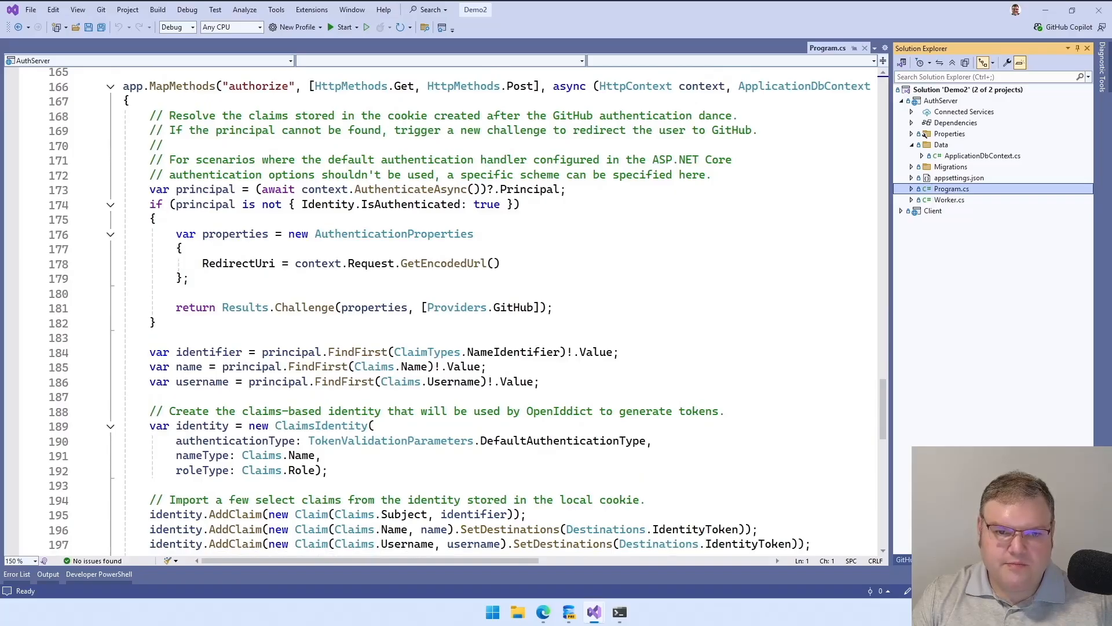
scroll(down, 3)
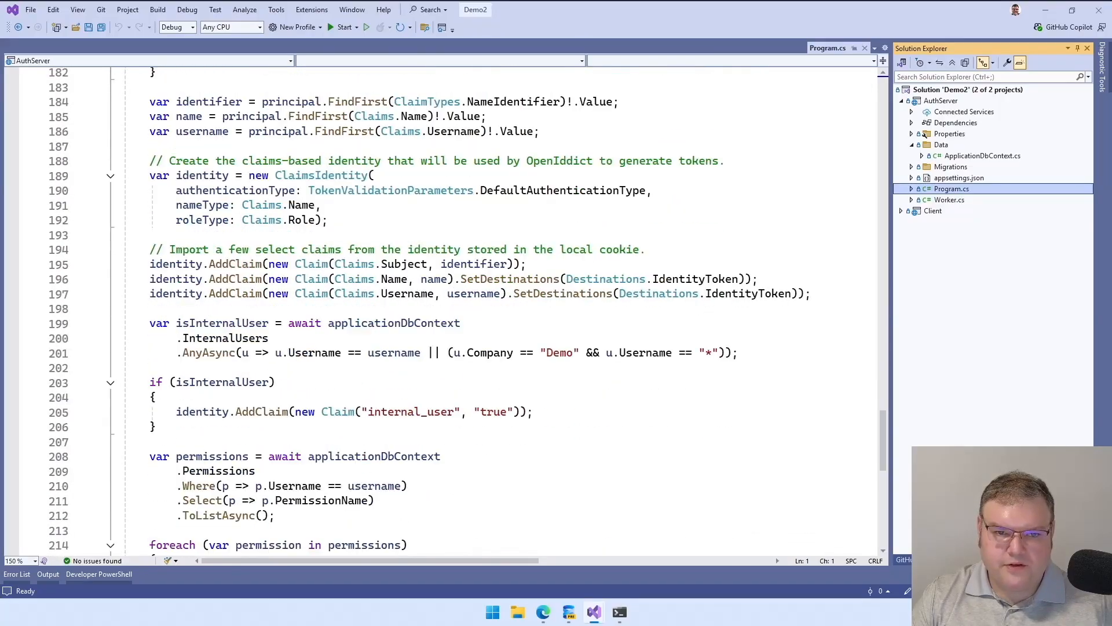
scroll(down, 3)
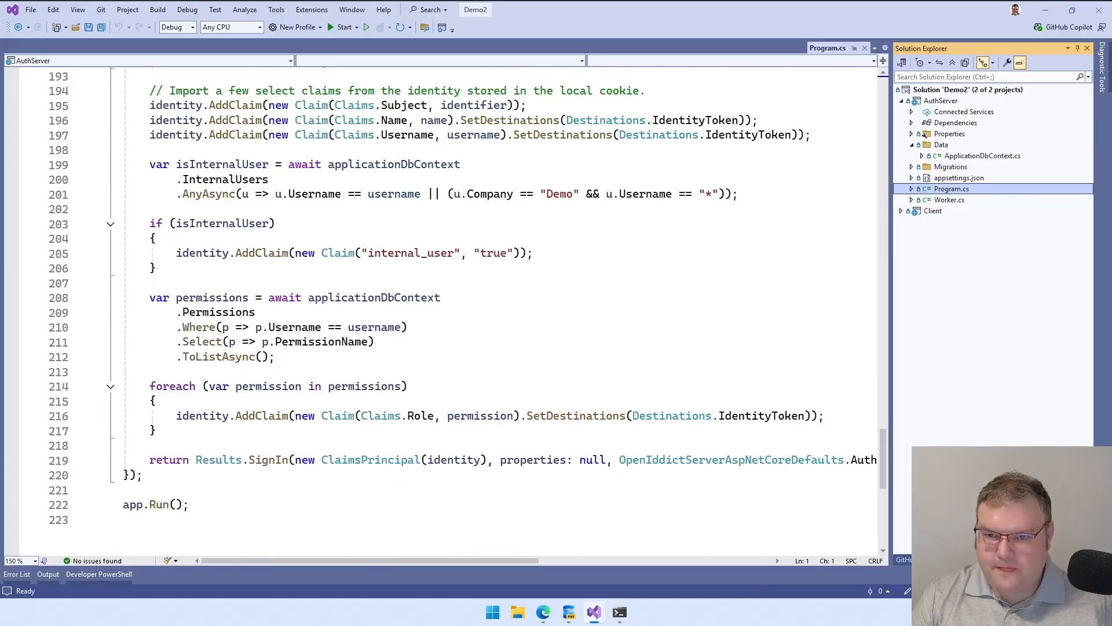
View AuthServer's Worker.cs client seeding, then open the Client project's Program.cs OpenIdConnect setup.
click(949, 199)
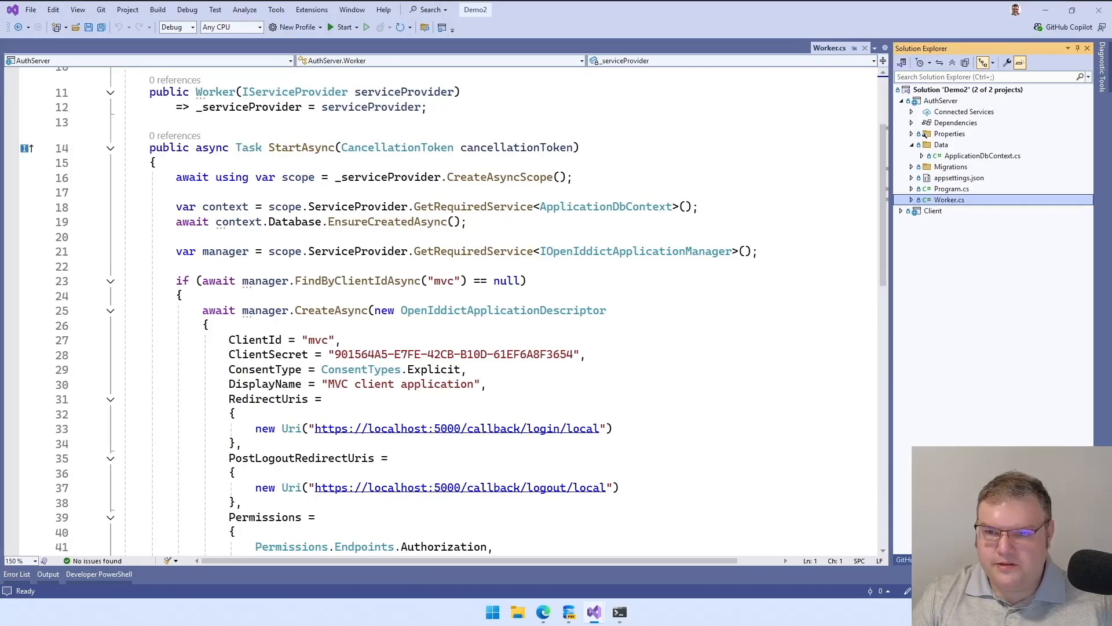
click(901, 211)
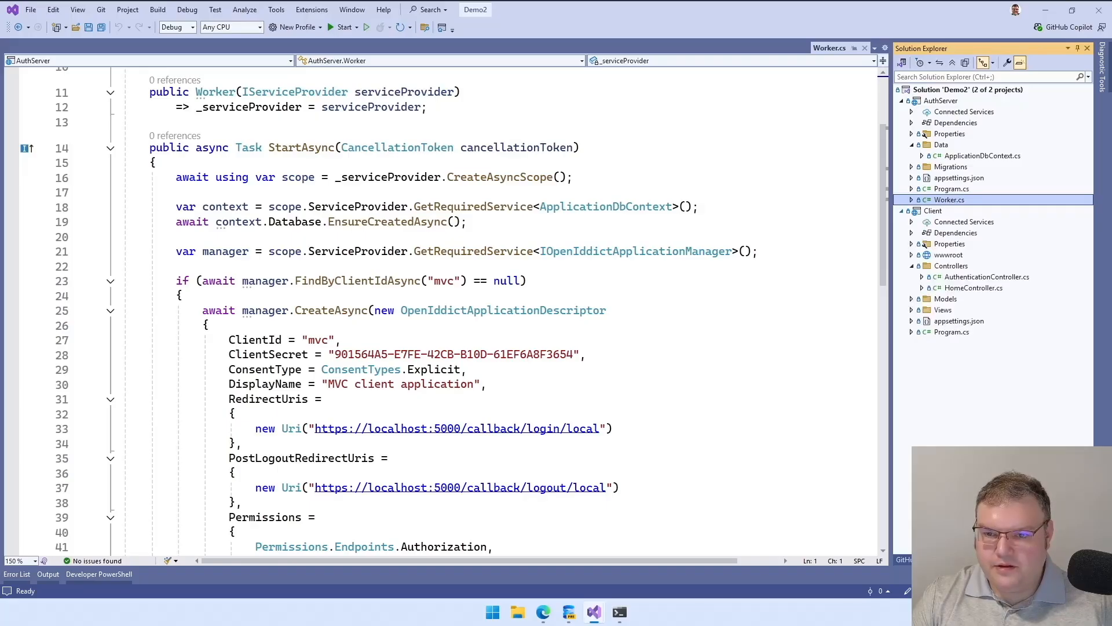
double_click(952, 333)
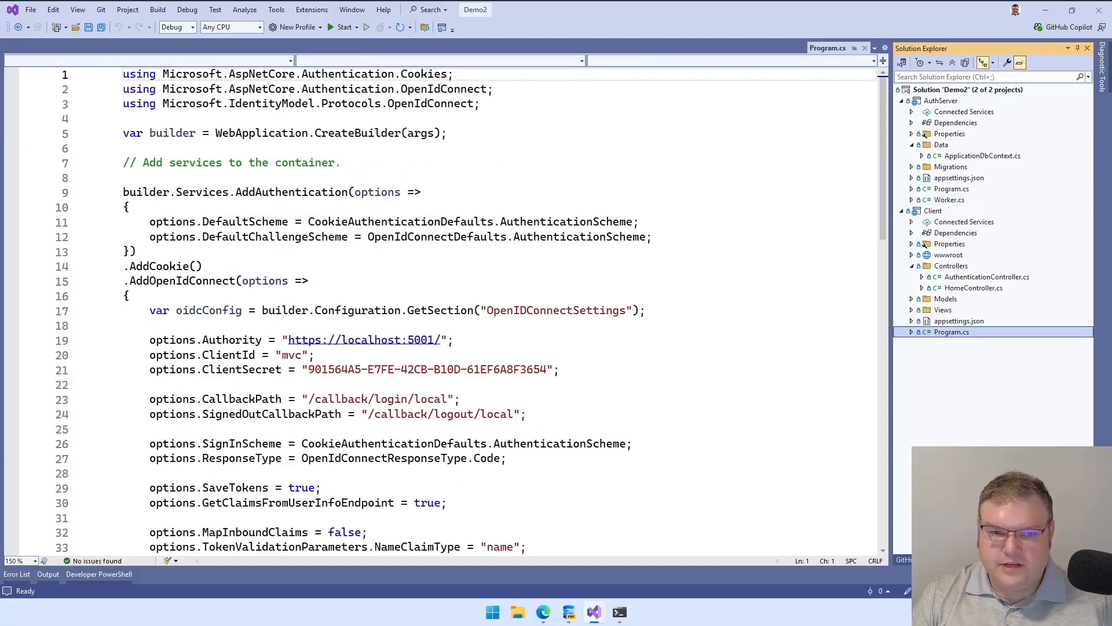
scroll(down, 3)
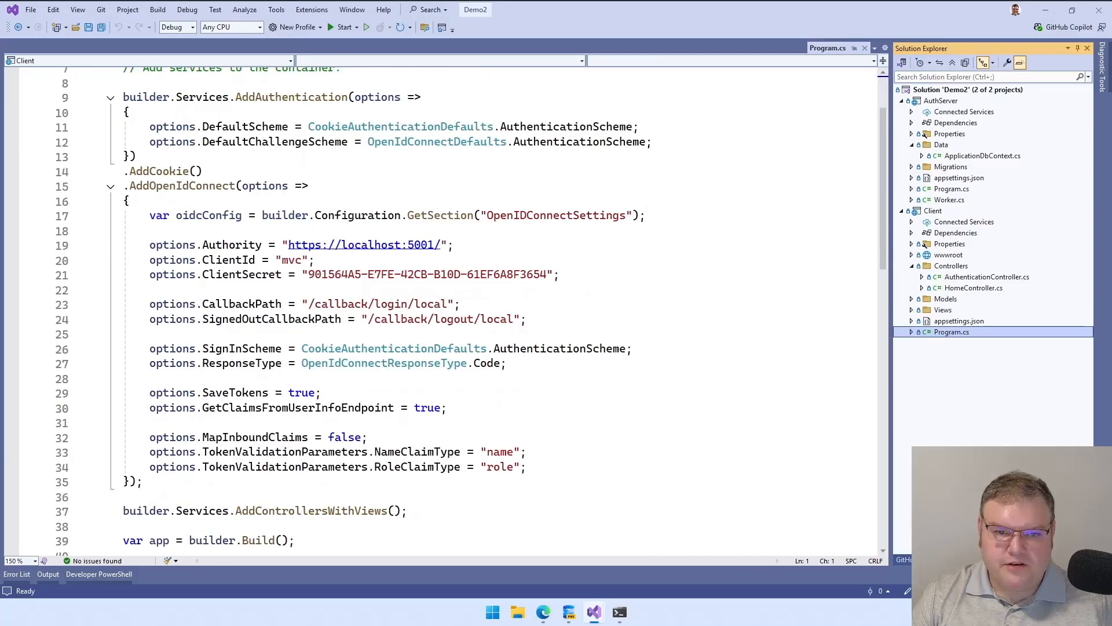